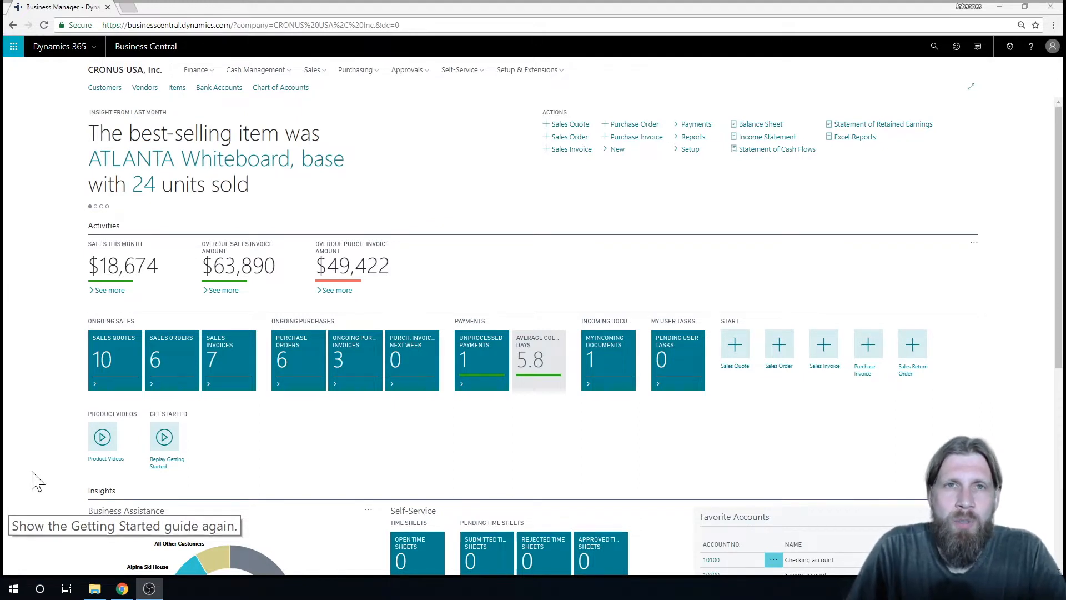
pyautogui.moveTo(307, 419)
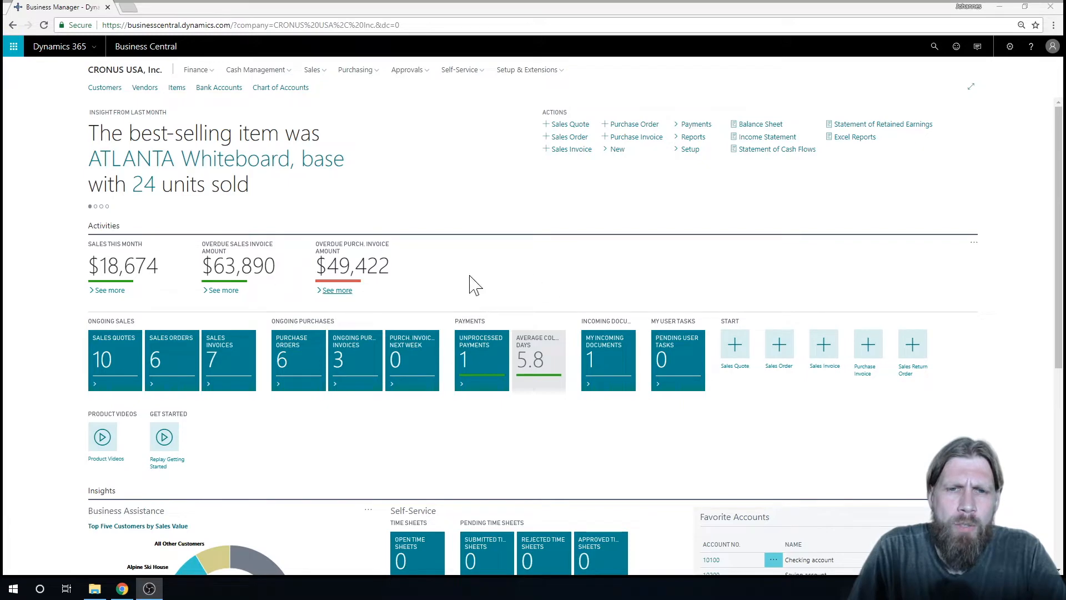
pyautogui.moveTo(339, 148)
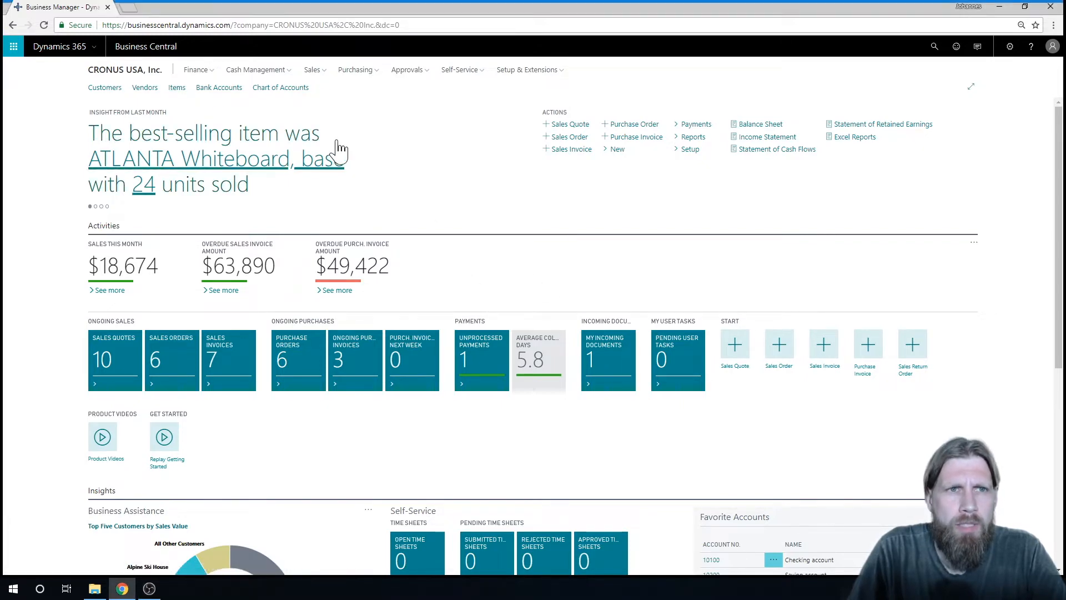
# Open item 1011 Standard Ground Coffee and show its Navigate actions.
pyautogui.click(176, 87)
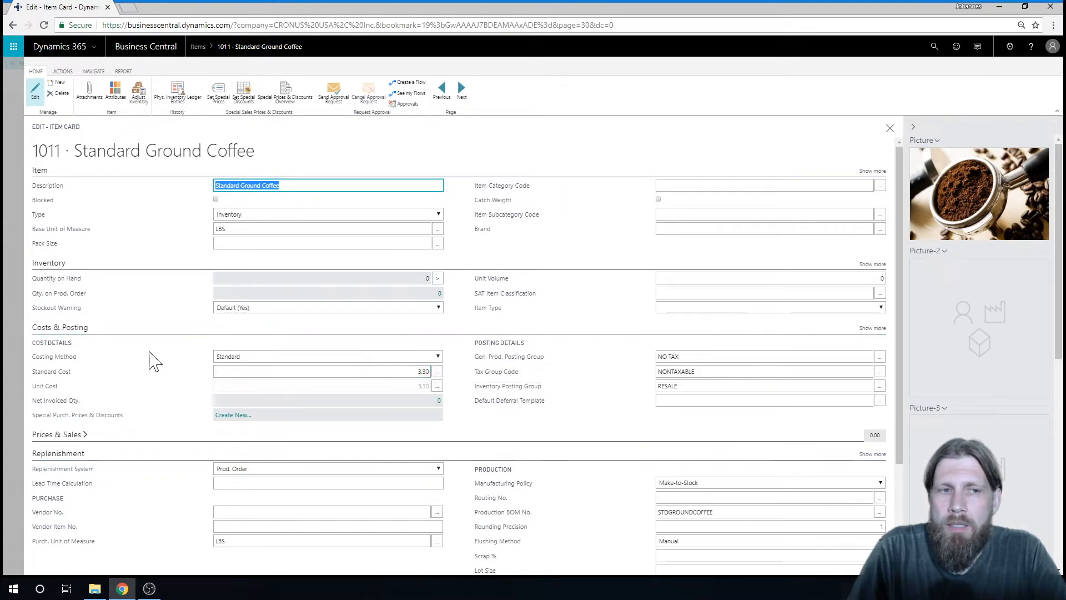
pyautogui.moveTo(484, 348)
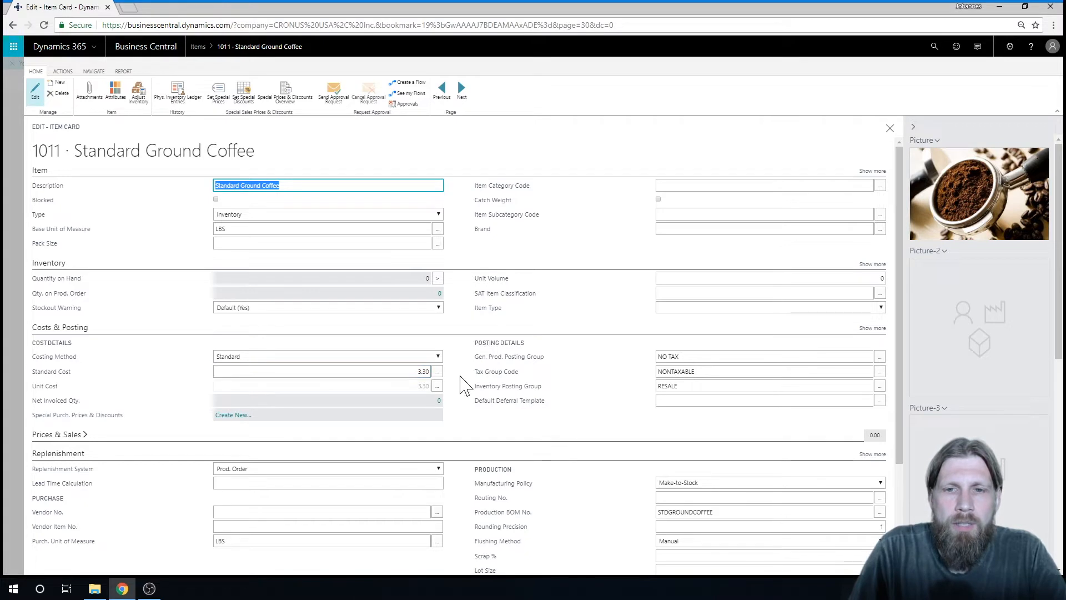
pyautogui.moveTo(456, 377)
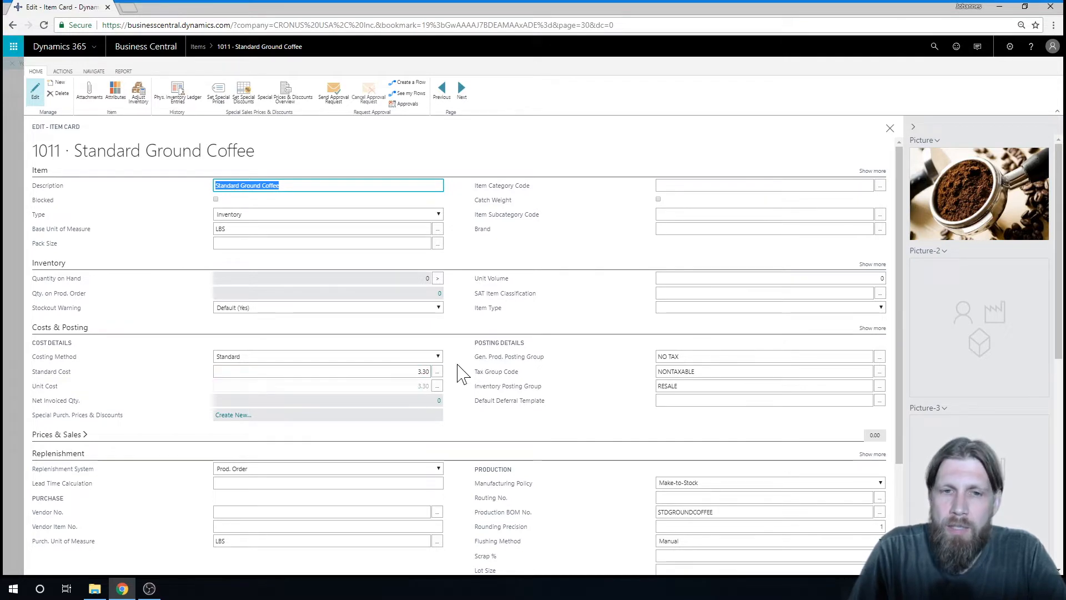
pyautogui.moveTo(496, 371)
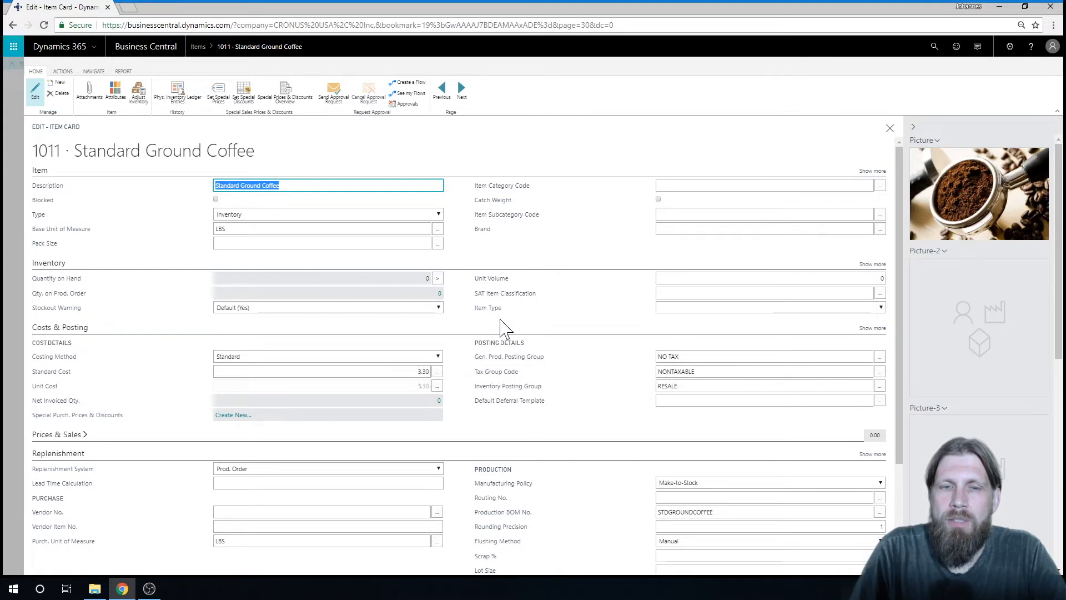
pyautogui.moveTo(497, 357)
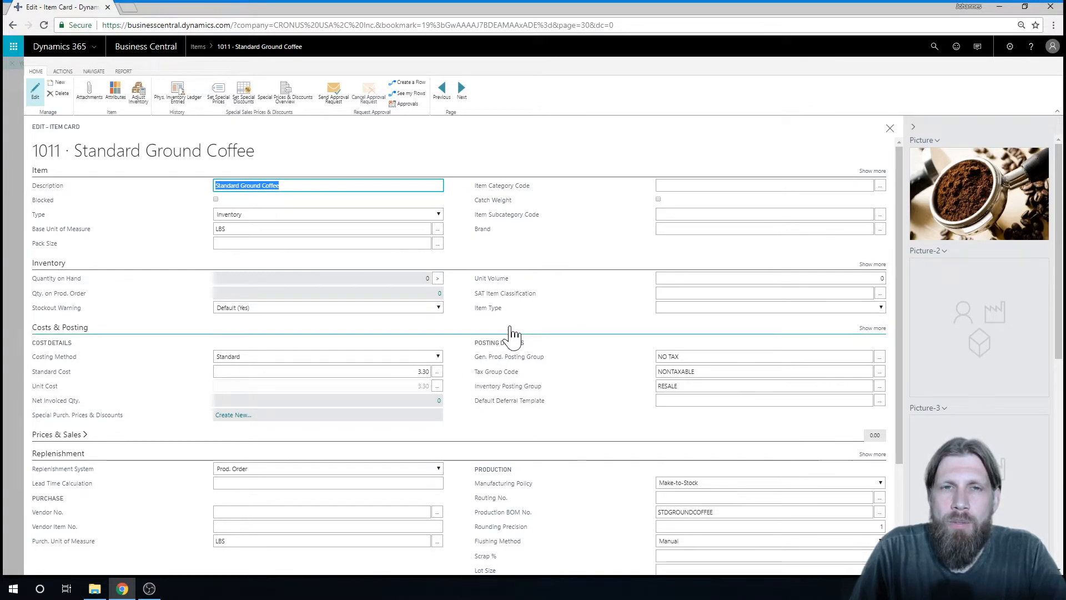
pyautogui.moveTo(398, 160)
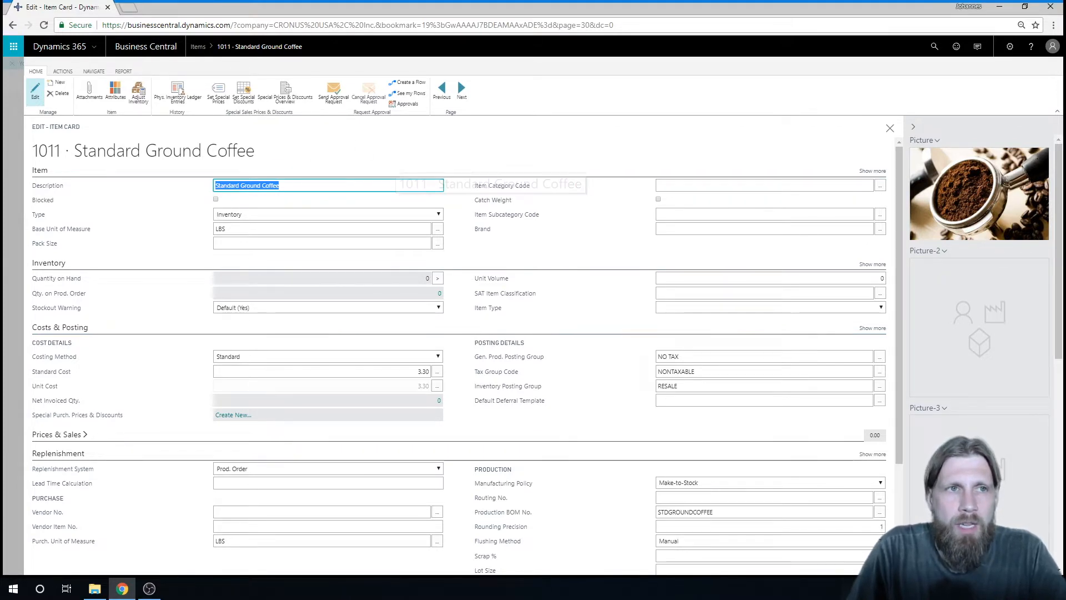
pyautogui.click(93, 71)
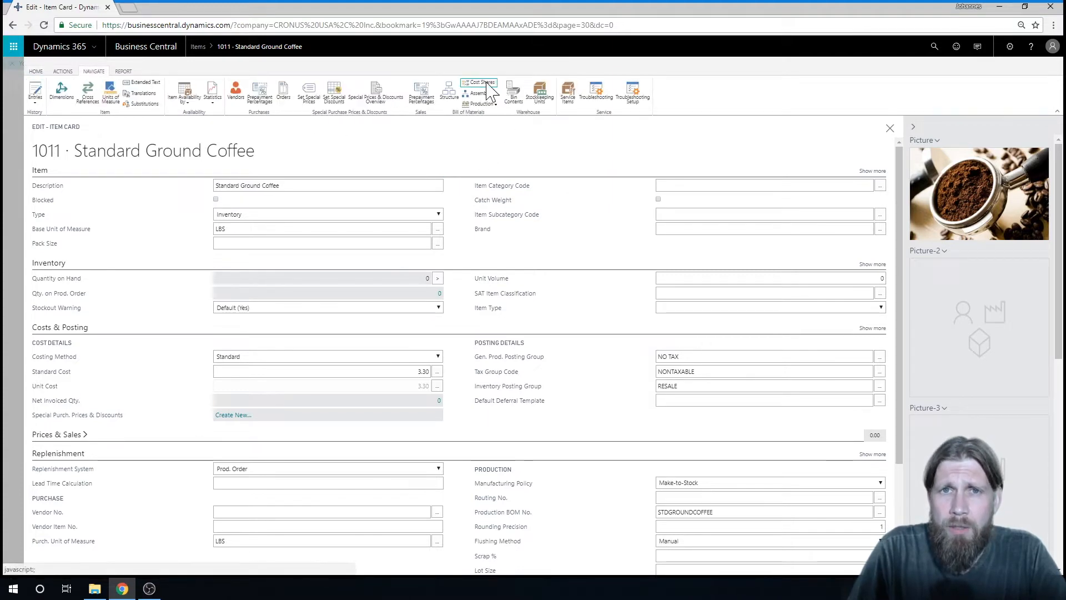
pyautogui.moveTo(480, 82)
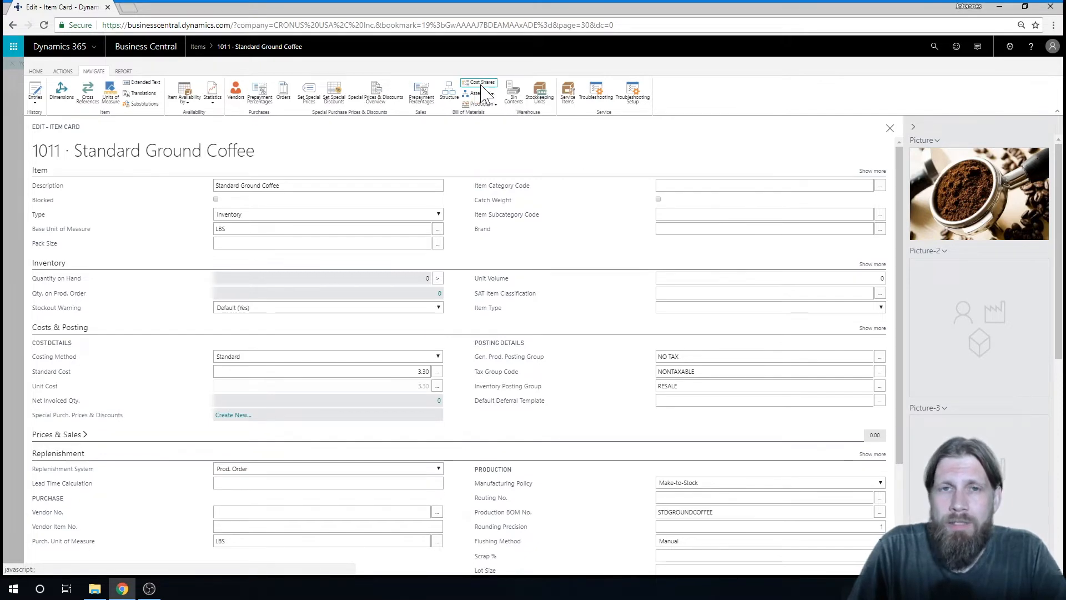
pyautogui.click(479, 85)
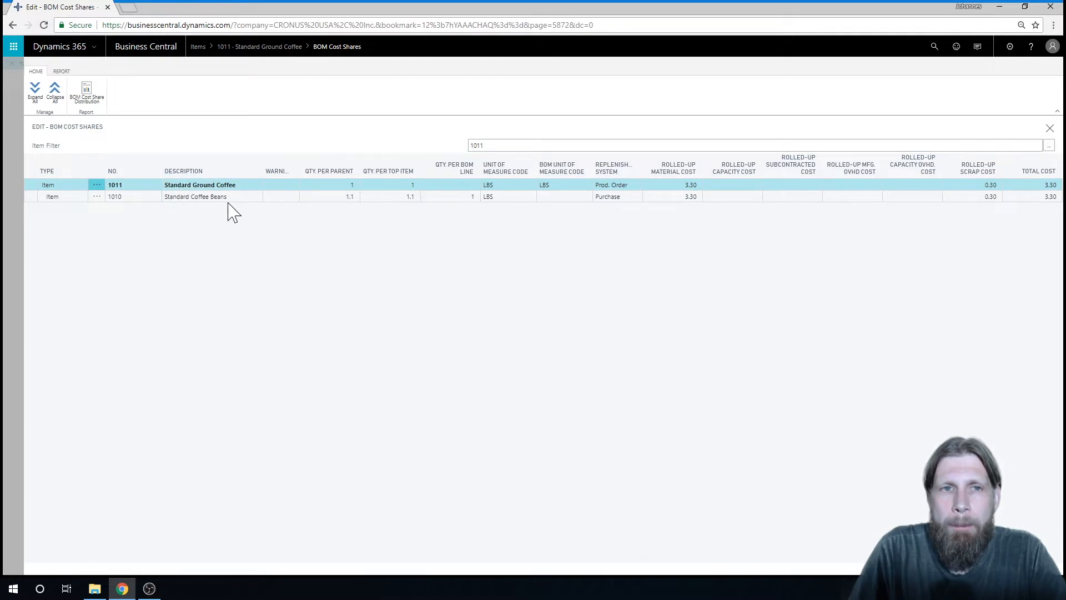
pyautogui.moveTo(247, 238)
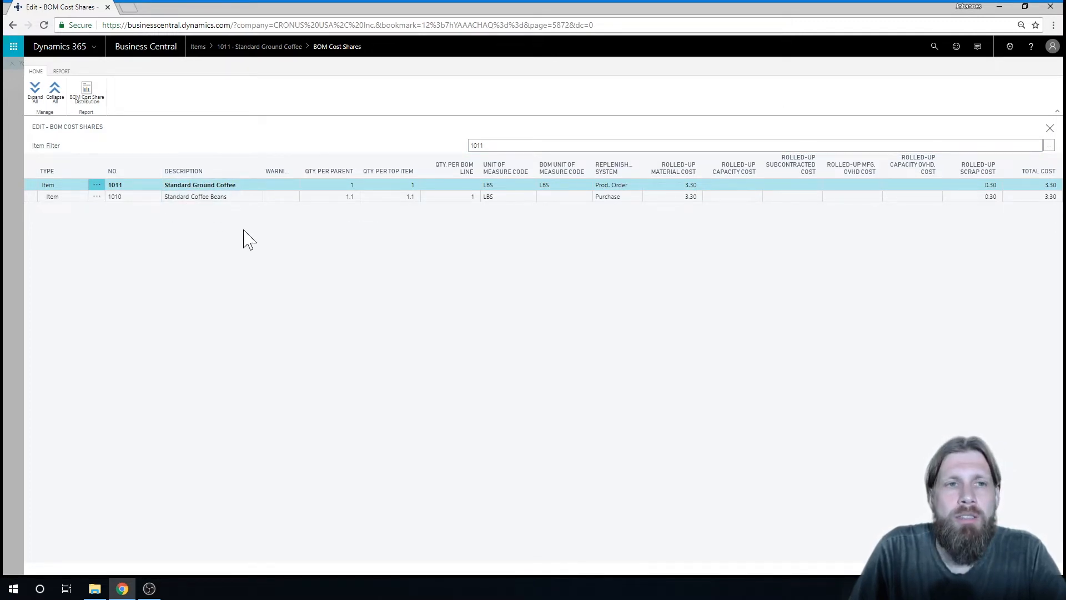
pyautogui.moveTo(265, 190)
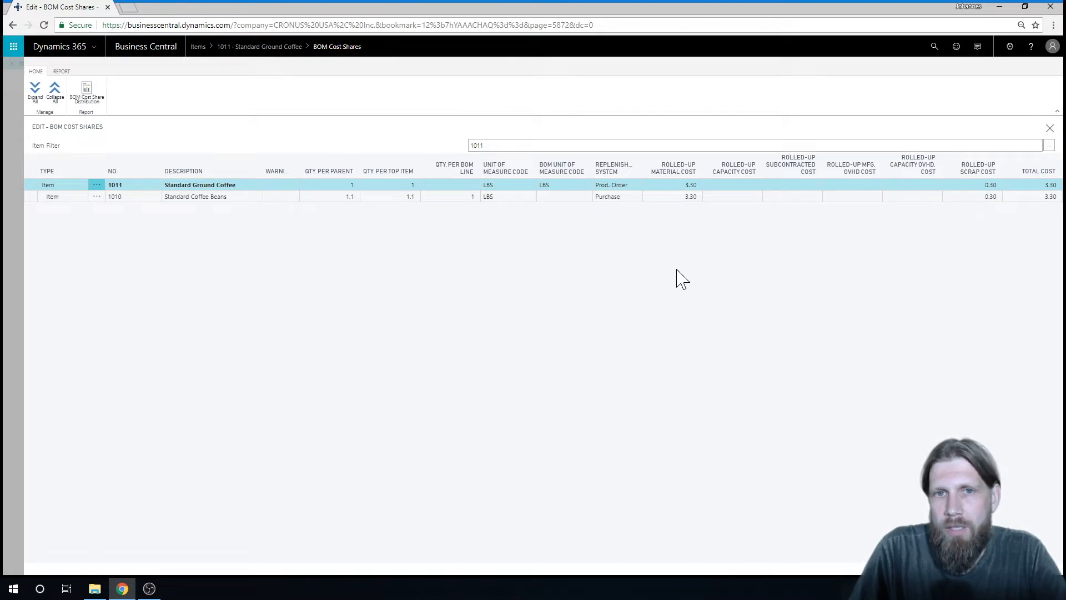
pyautogui.moveTo(401, 247)
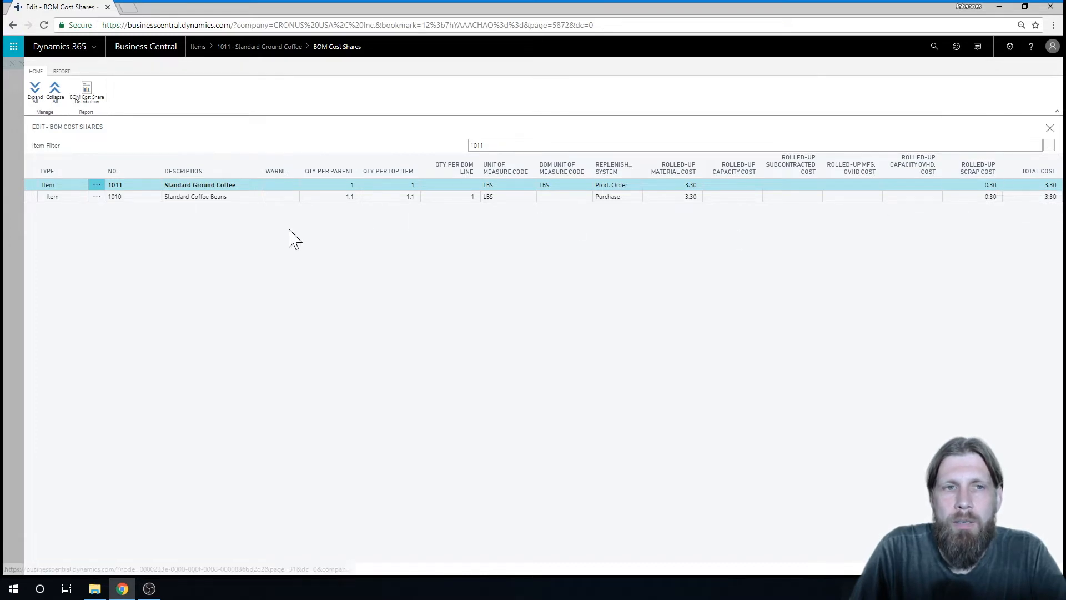
pyautogui.moveTo(596, 252)
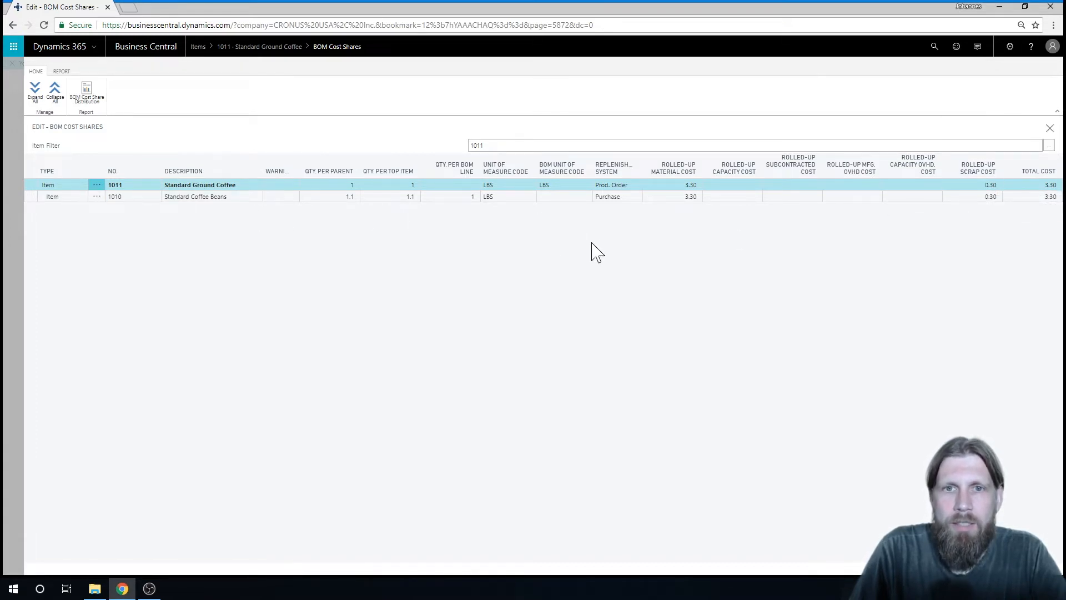
pyautogui.moveTo(126, 219)
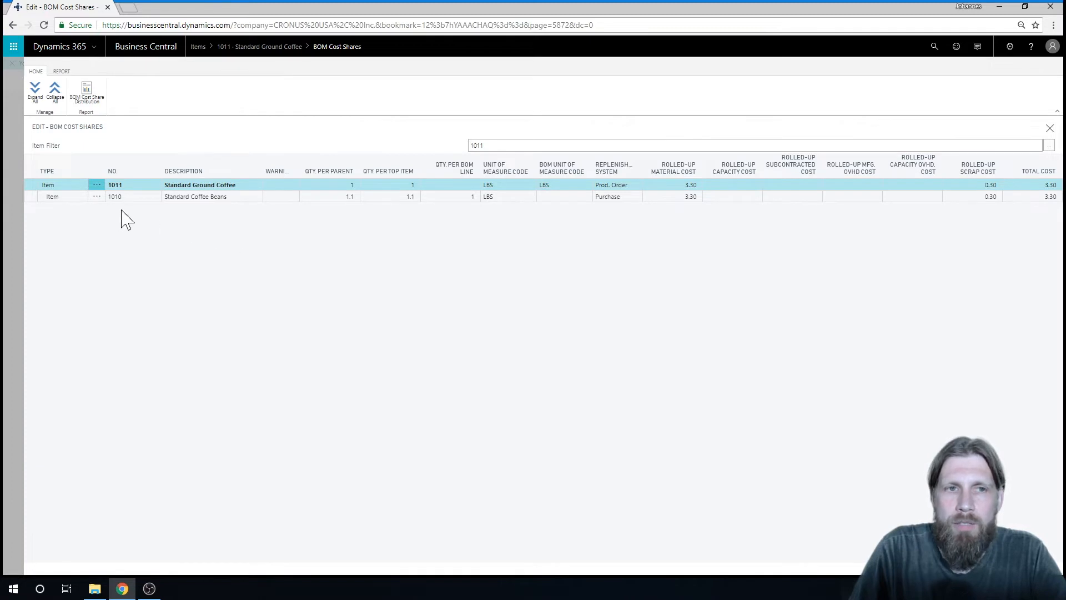
pyautogui.moveTo(585, 279)
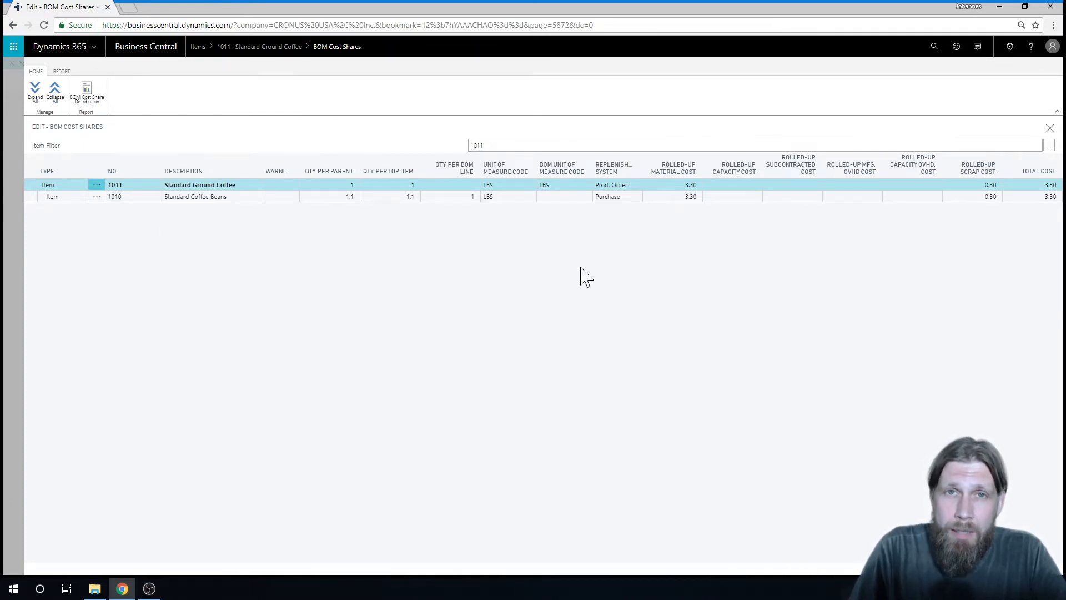
pyautogui.moveTo(594, 273)
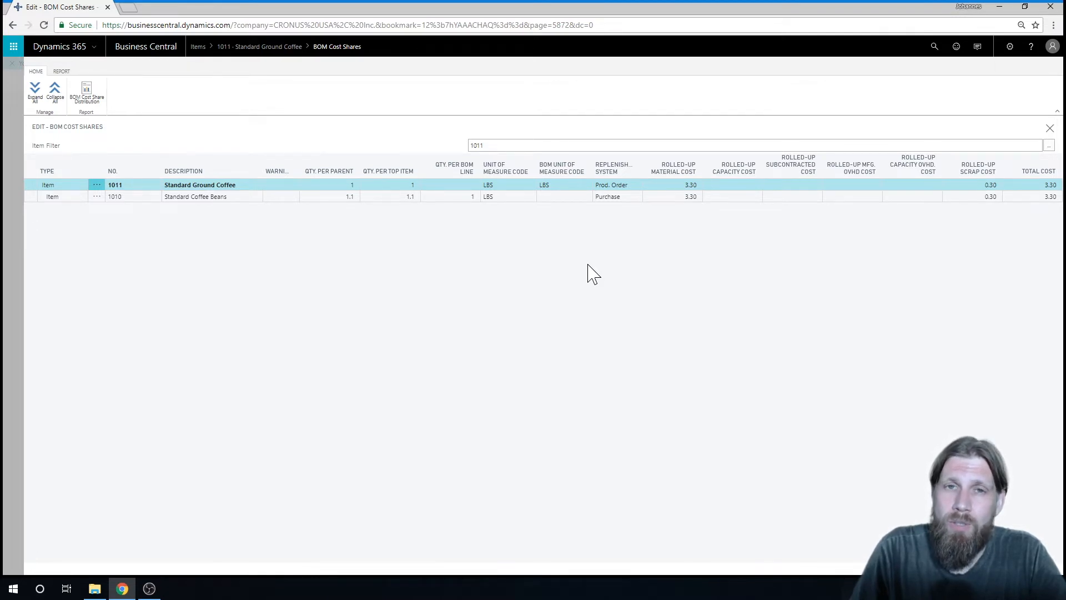
pyautogui.moveTo(302, 228)
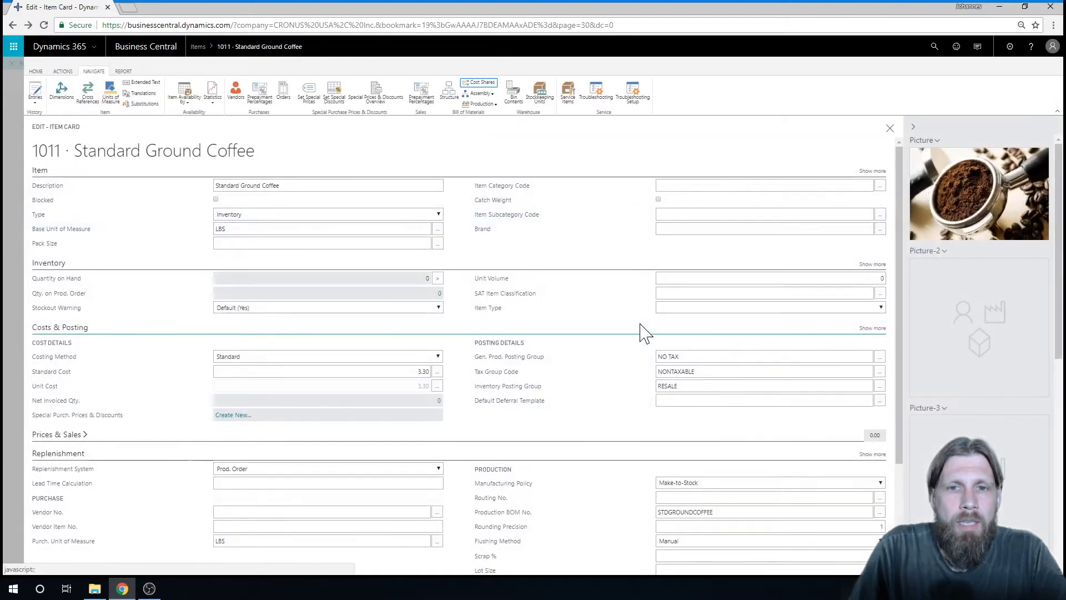
# Bring up the Select - Routing List from the item's Routing No. lookup.
pyautogui.click(765, 498)
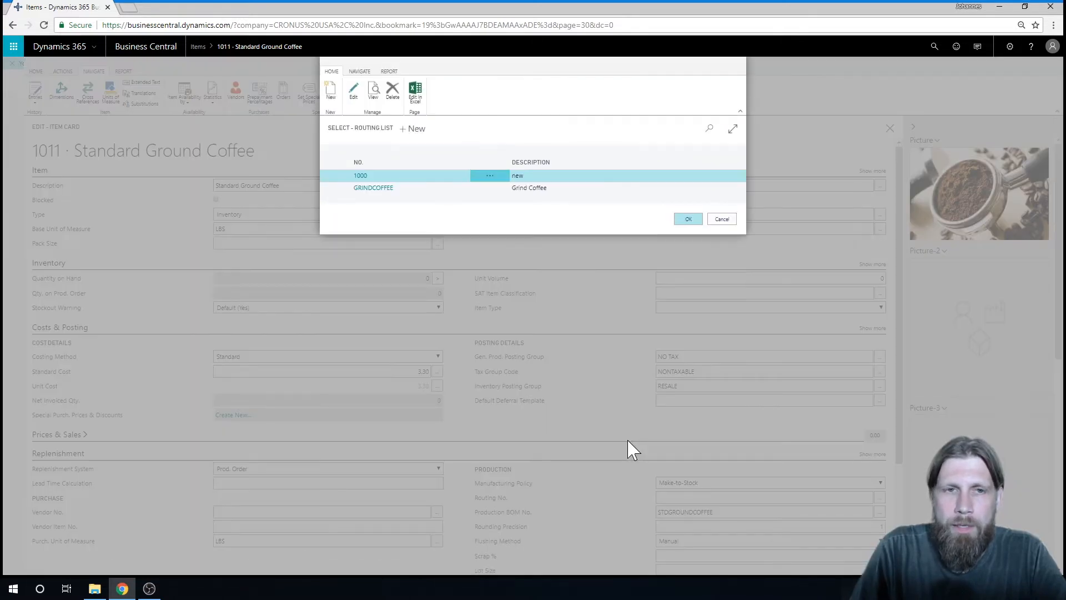
pyautogui.moveTo(381, 197)
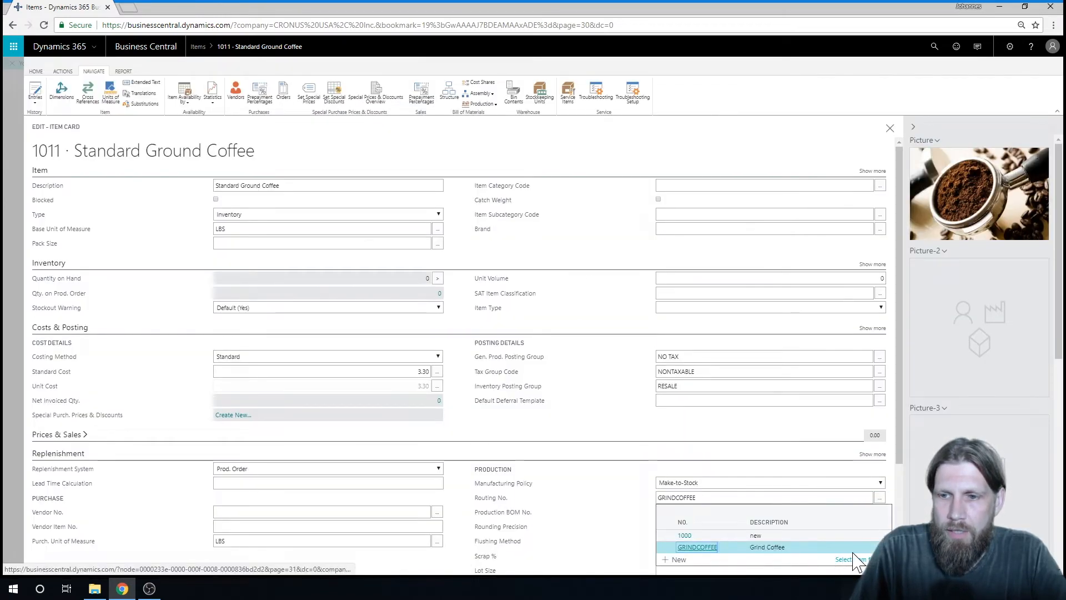
pyautogui.click(844, 559)
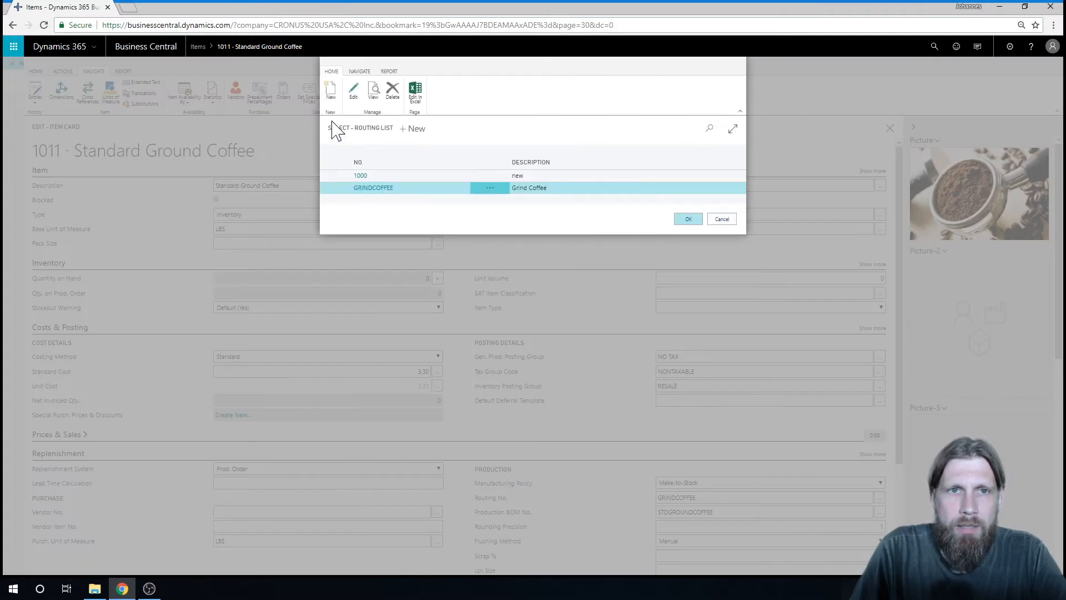
# Set Setup Time to 0 on GRINDCOFFEE line 10, cycling status Under Development then Certified.
pyautogui.click(687, 219)
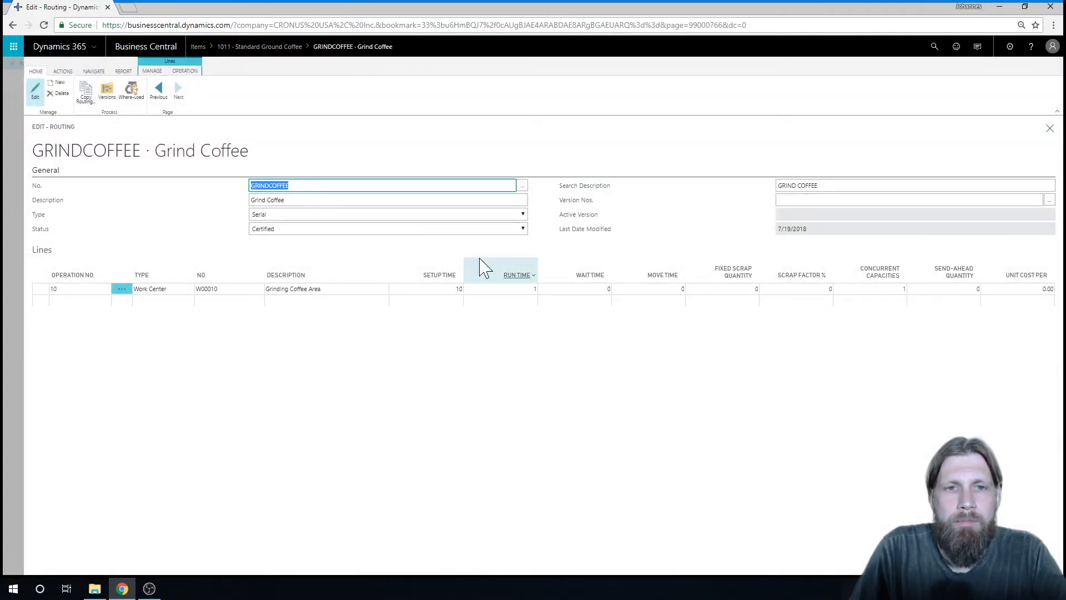
pyautogui.moveTo(532, 352)
pyautogui.write('0')
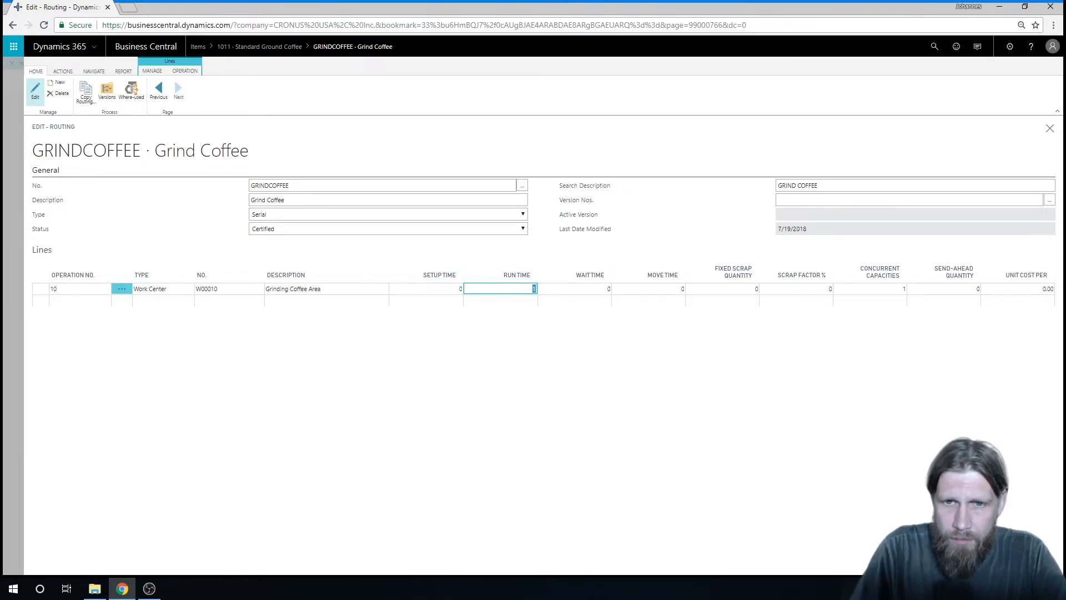
pyautogui.moveTo(541, 370)
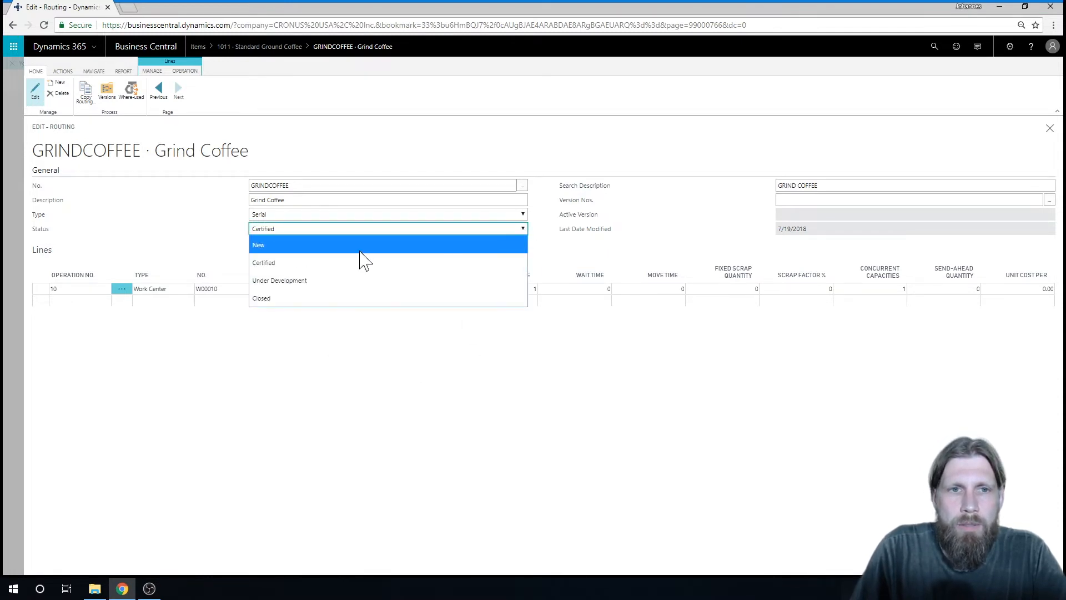
pyautogui.click(278, 280)
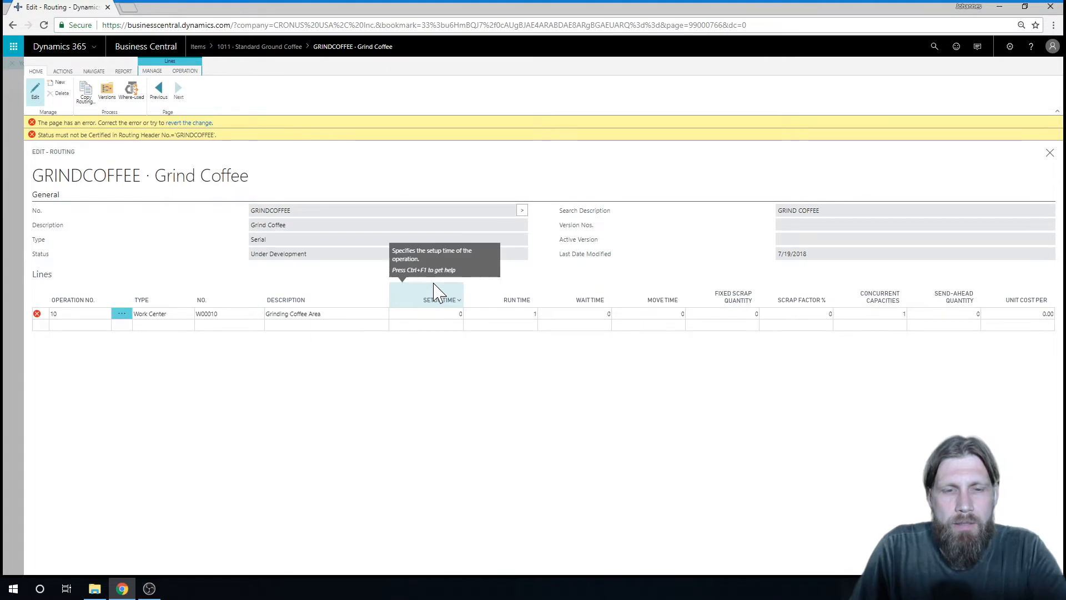
pyautogui.moveTo(592, 344)
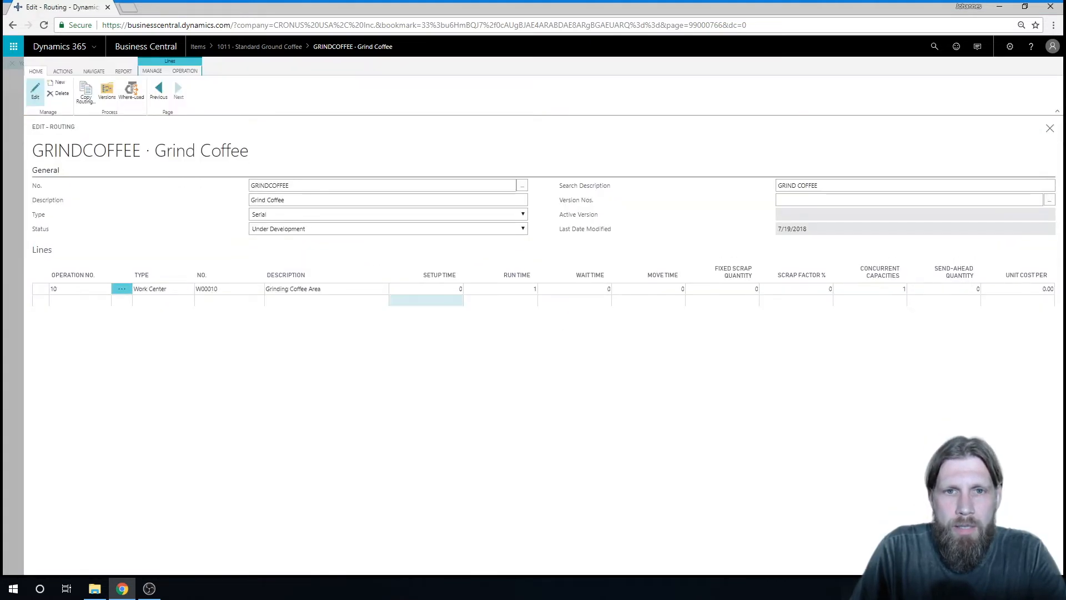
pyautogui.click(500, 289)
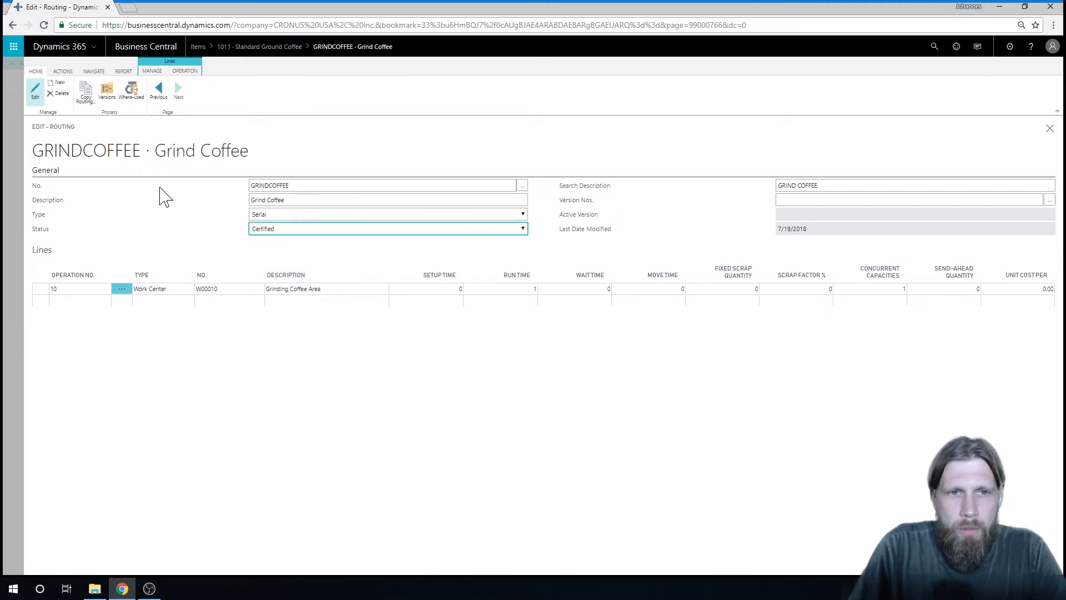
pyautogui.click(150, 288)
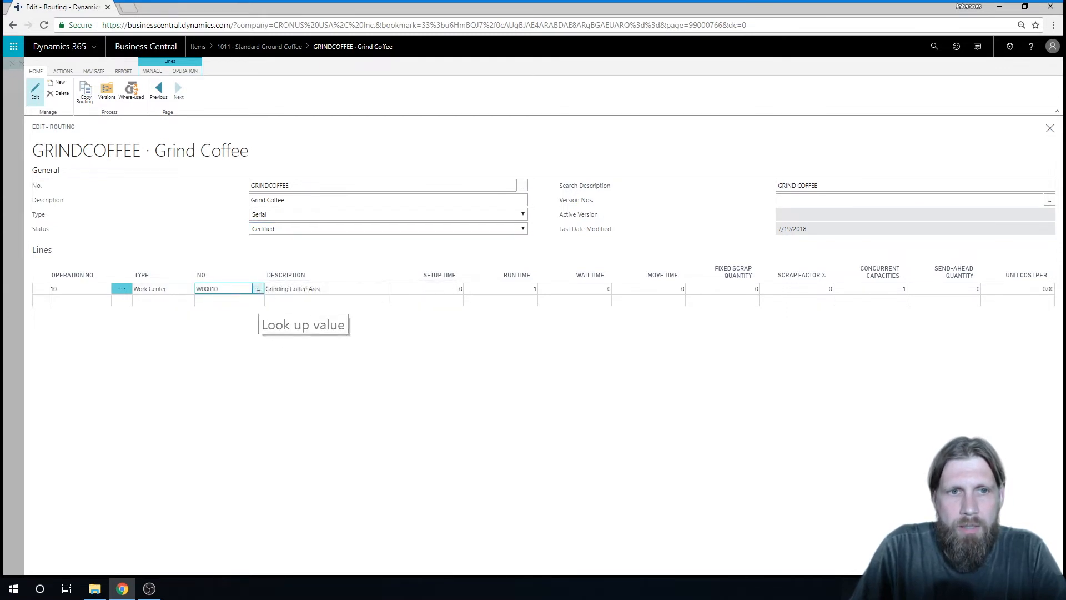
# Open work center W00010 Grinding Coffee Area with direct unit cost 1.00.
pyautogui.click(257, 289)
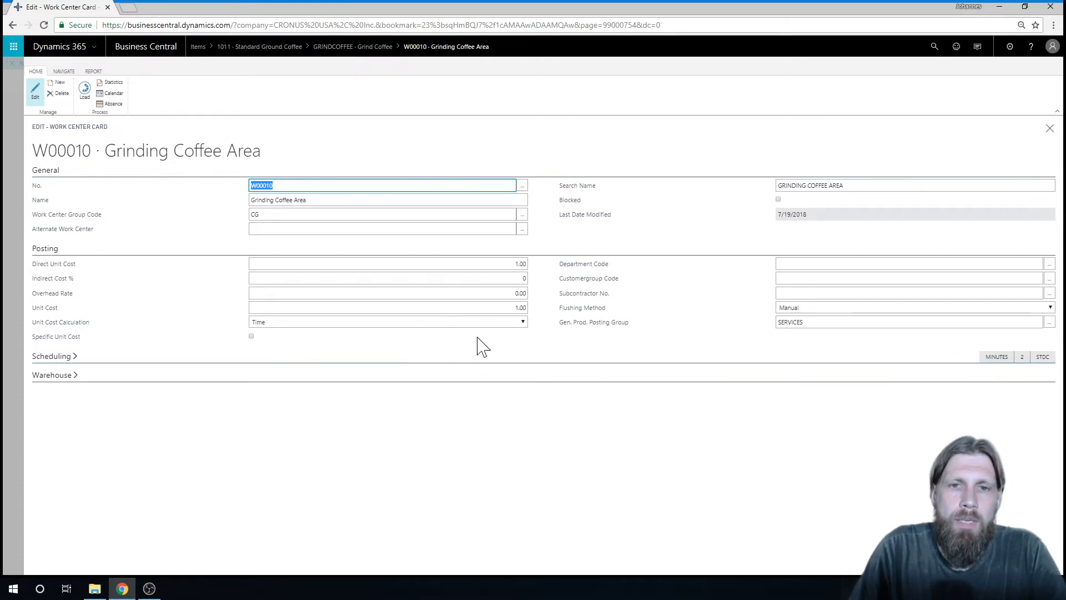
pyautogui.moveTo(442, 436)
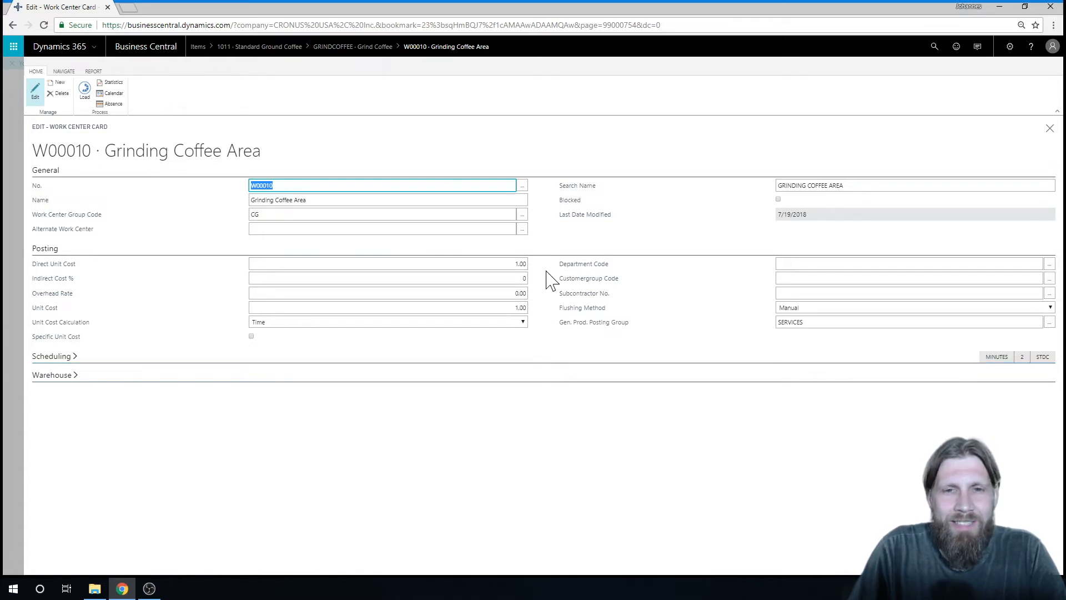
pyautogui.moveTo(381, 344)
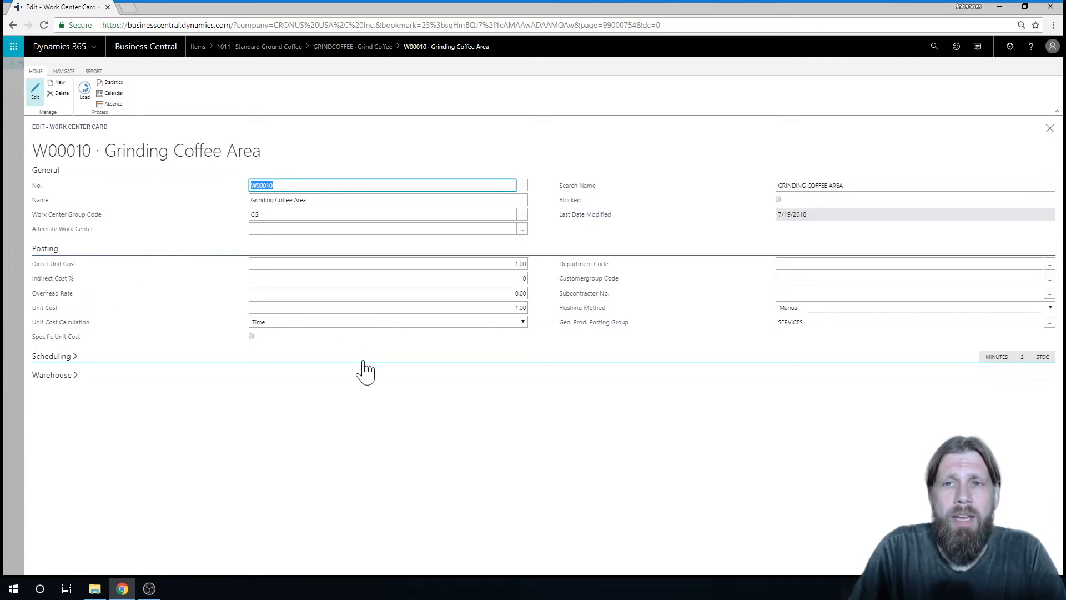
pyautogui.moveTo(843, 340)
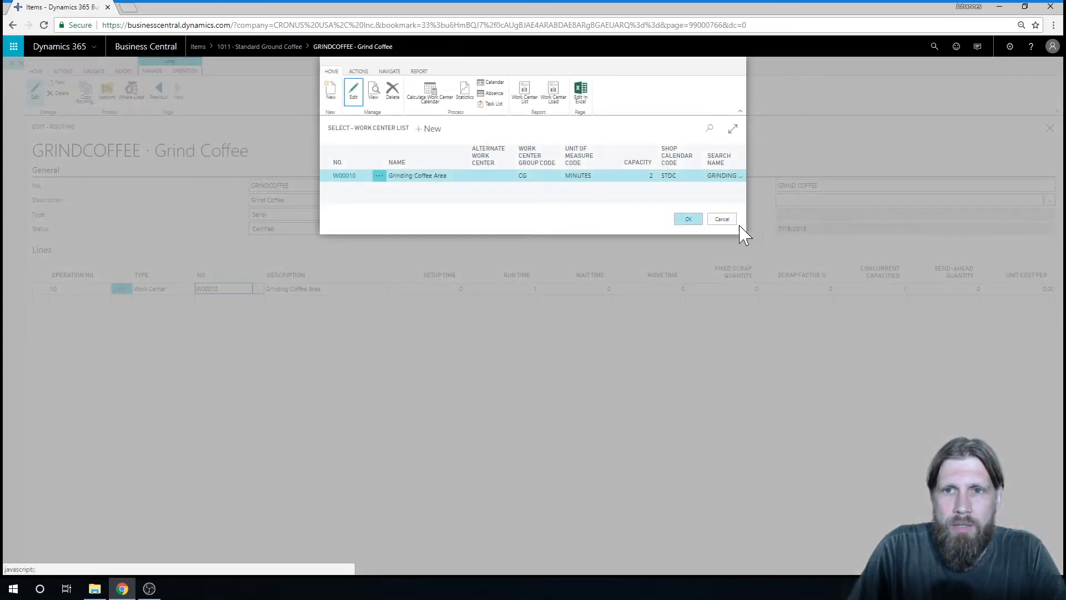
# Close the work center views and confirm GRINDCOFFEE as item 1011's routing.
pyautogui.click(687, 219)
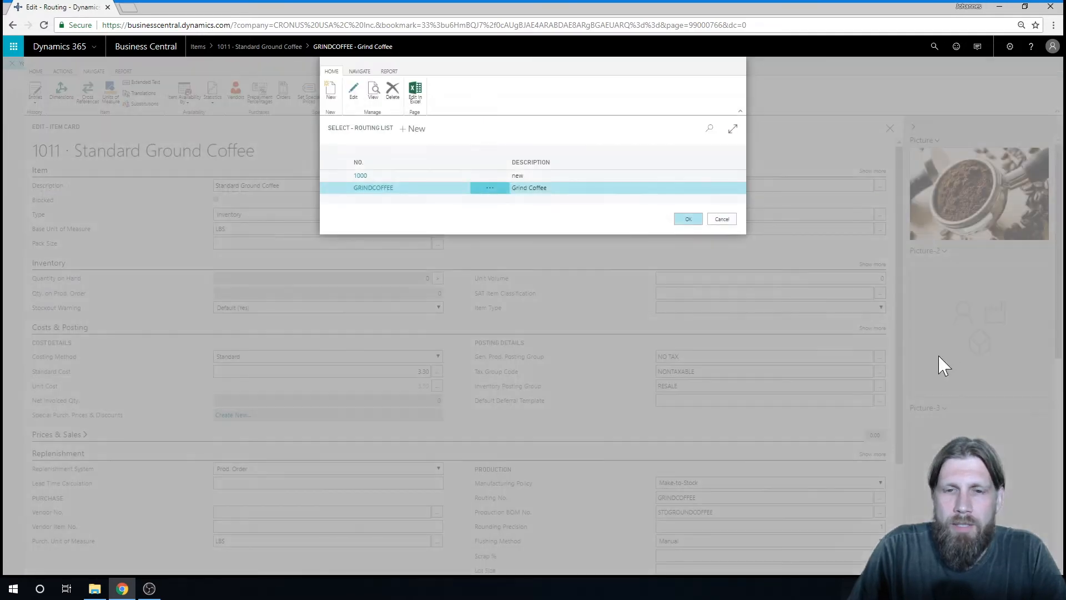
pyautogui.click(688, 219)
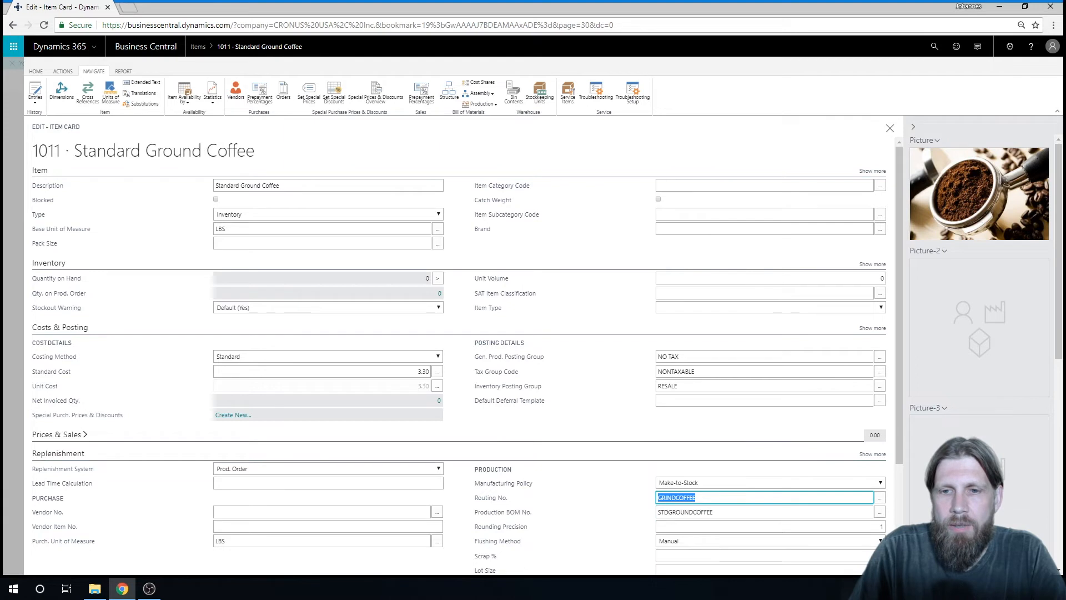
pyautogui.click(765, 511)
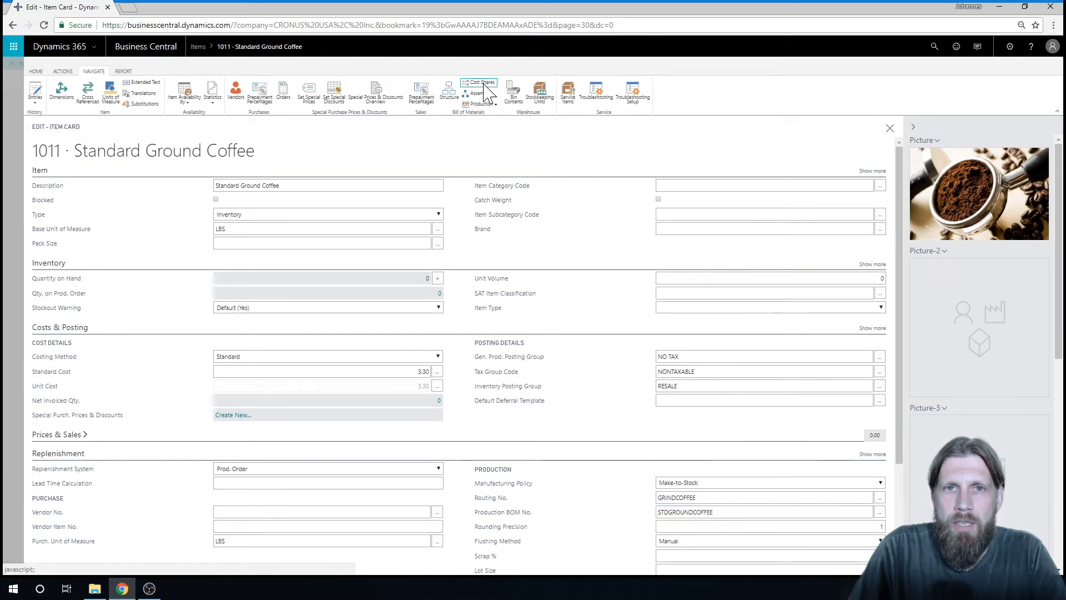
# Show BOM Cost Shares for item 1011: total 4.30 with 1.00 capacity cost.
pyautogui.click(477, 82)
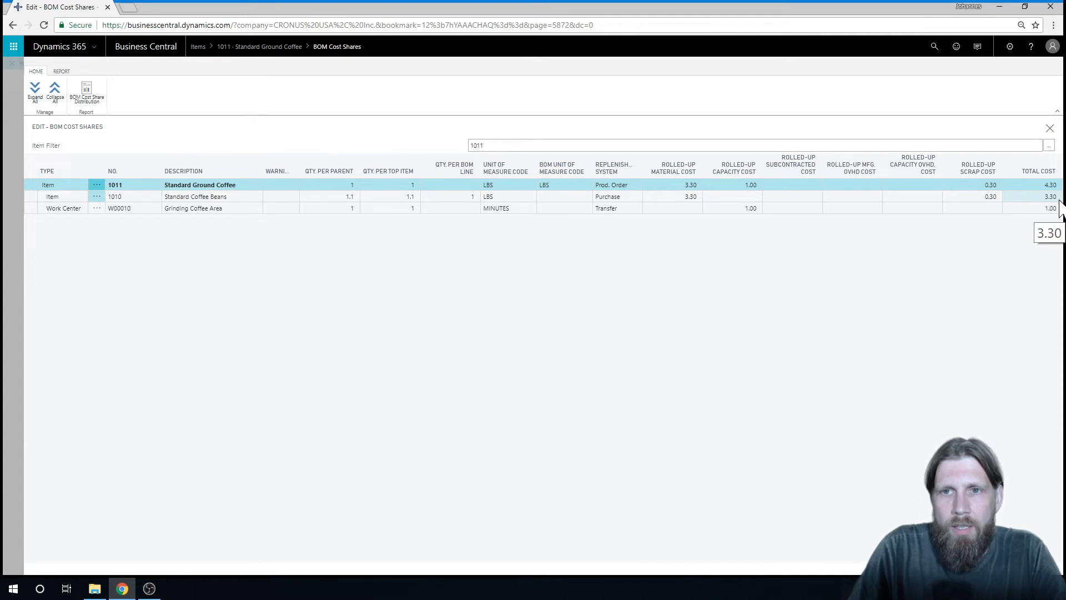
pyautogui.moveTo(1053, 217)
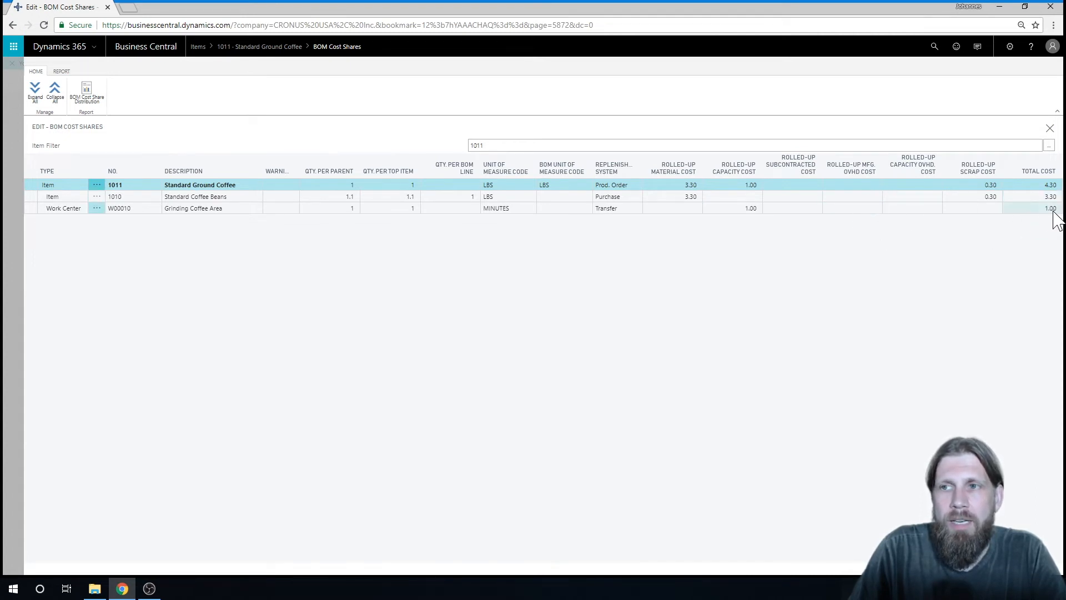
pyautogui.moveTo(279, 234)
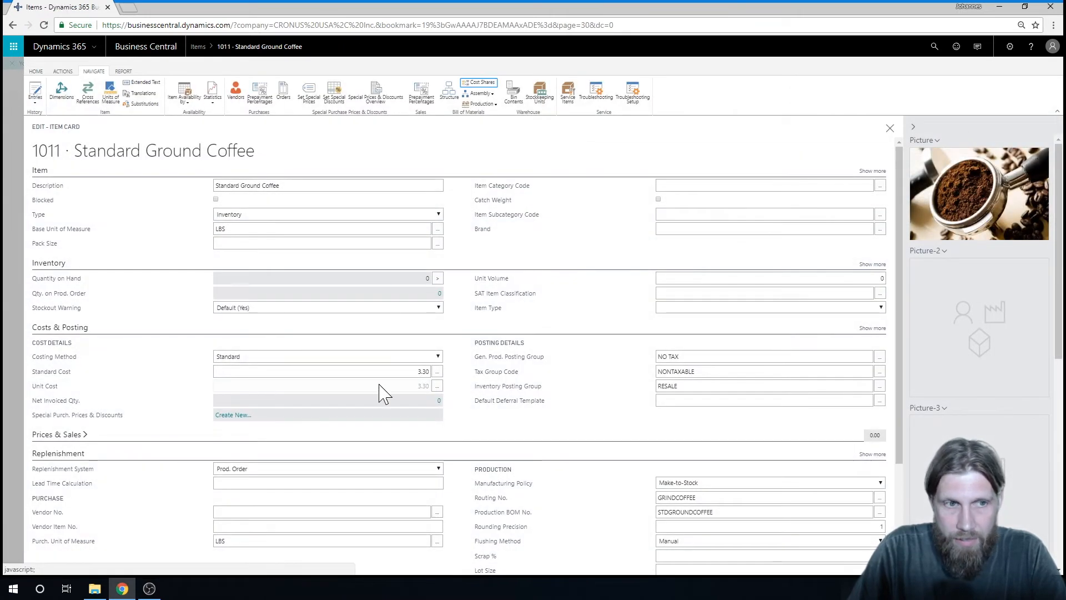
pyautogui.moveTo(478, 360)
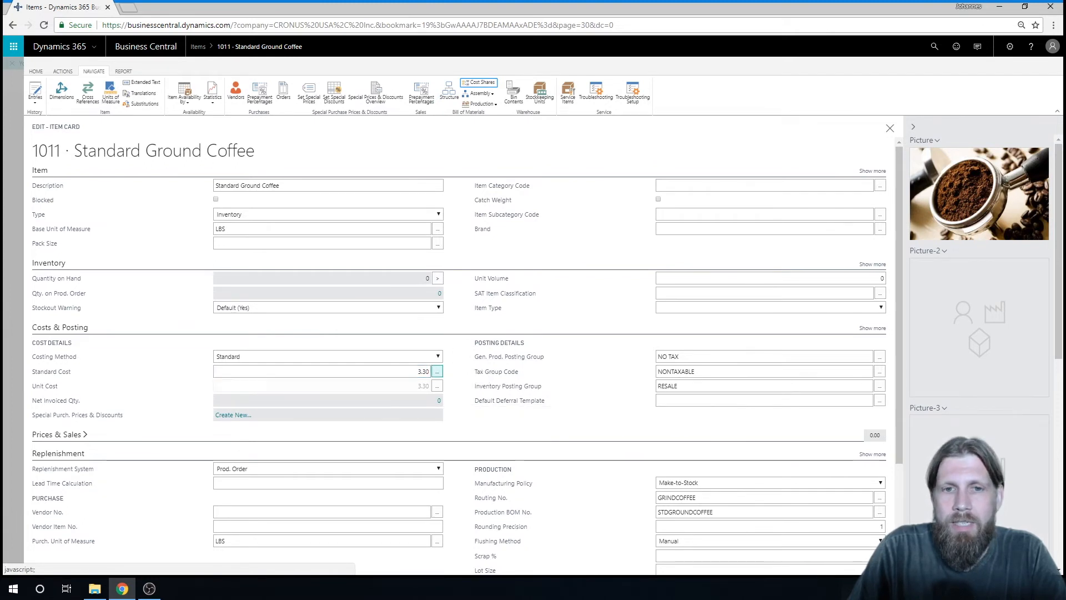
pyautogui.moveTo(496, 371)
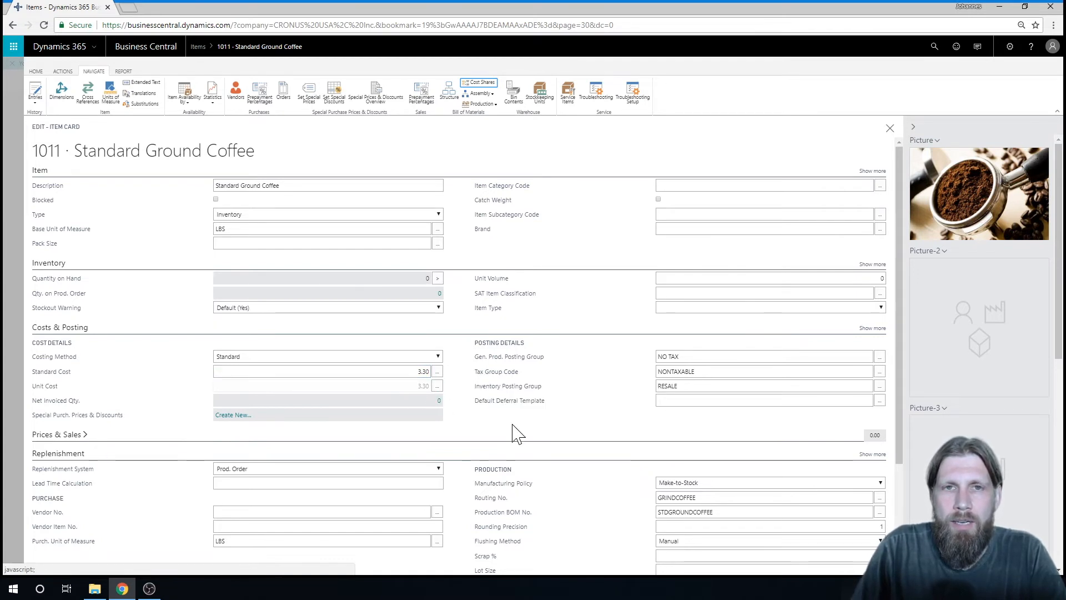
pyautogui.moveTo(622, 404)
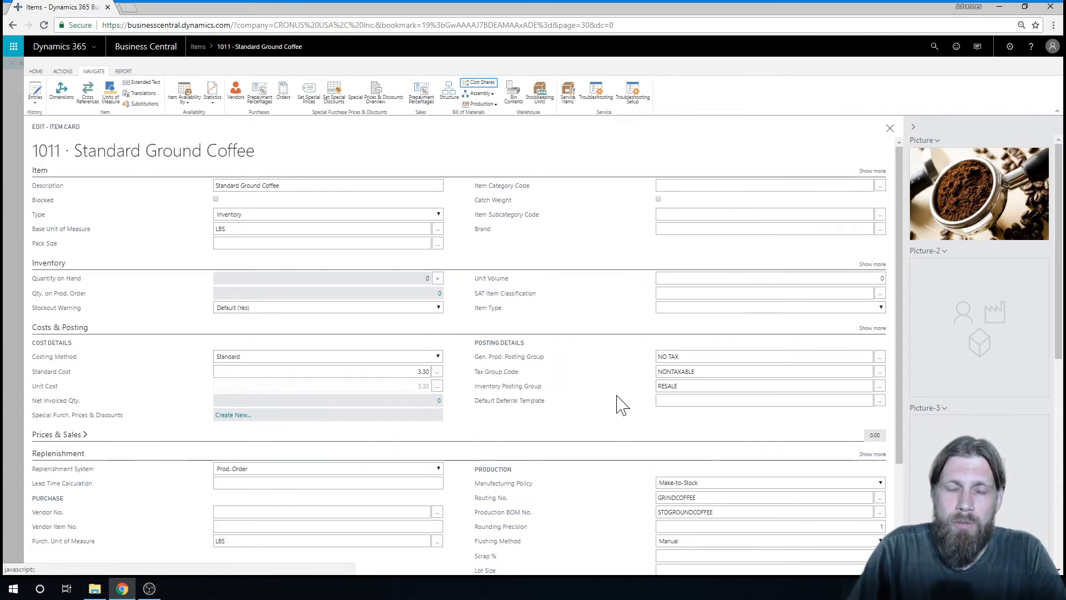
pyautogui.moveTo(940, 80)
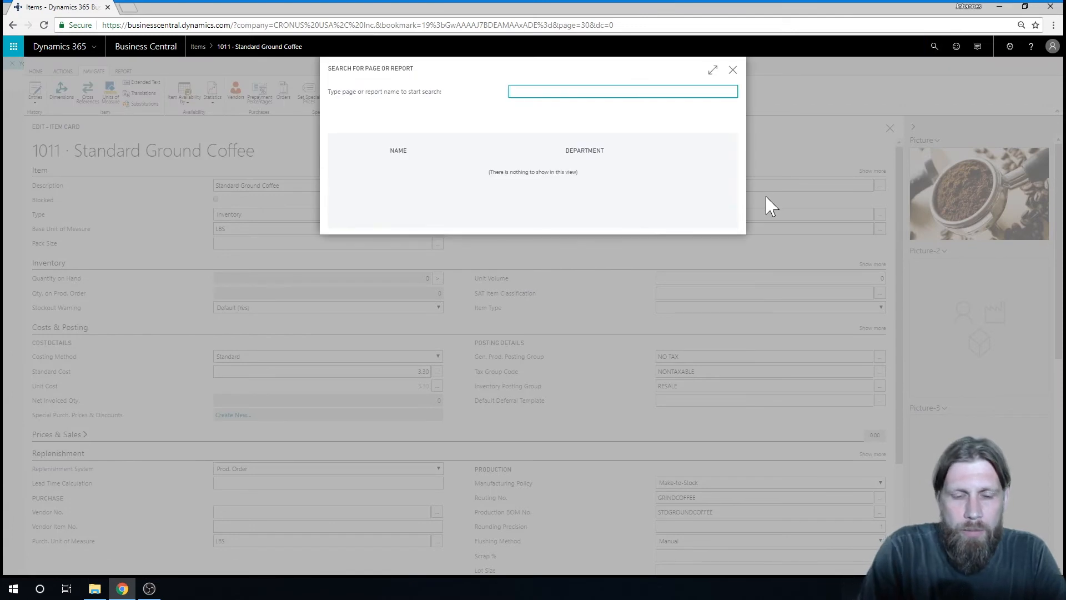
# Find and open the Standard Cost Worksheet via Tell Me search.
pyautogui.write('standard cost work')
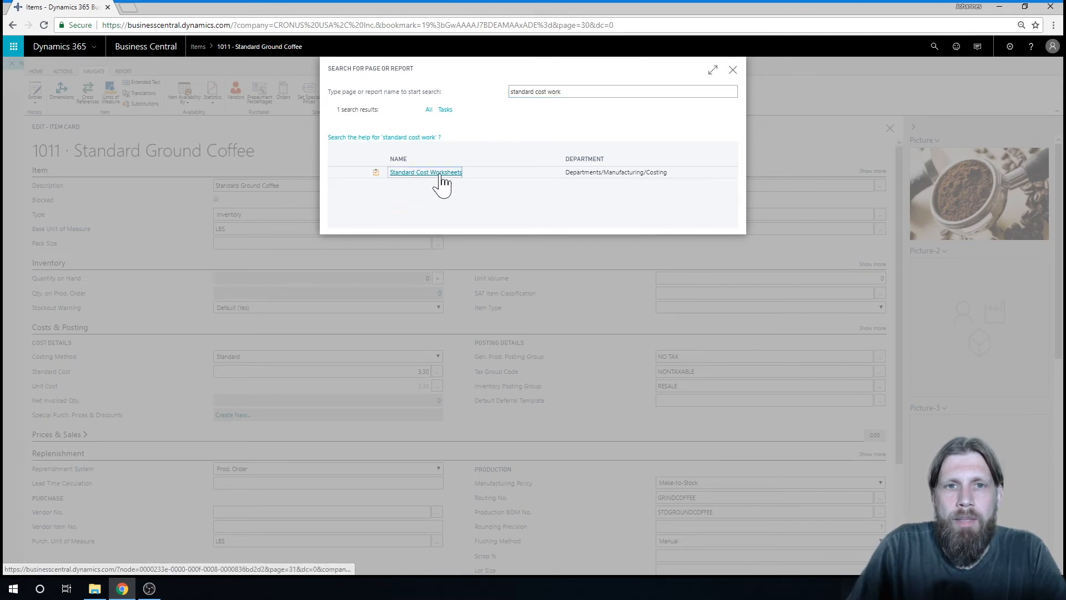
pyautogui.click(424, 171)
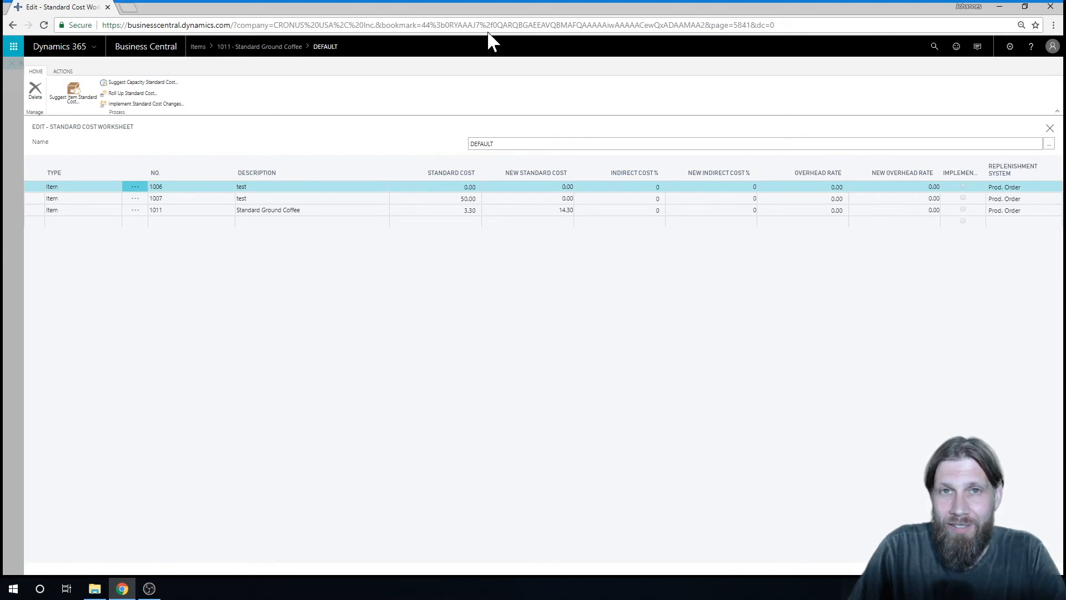
pyautogui.moveTo(196, 269)
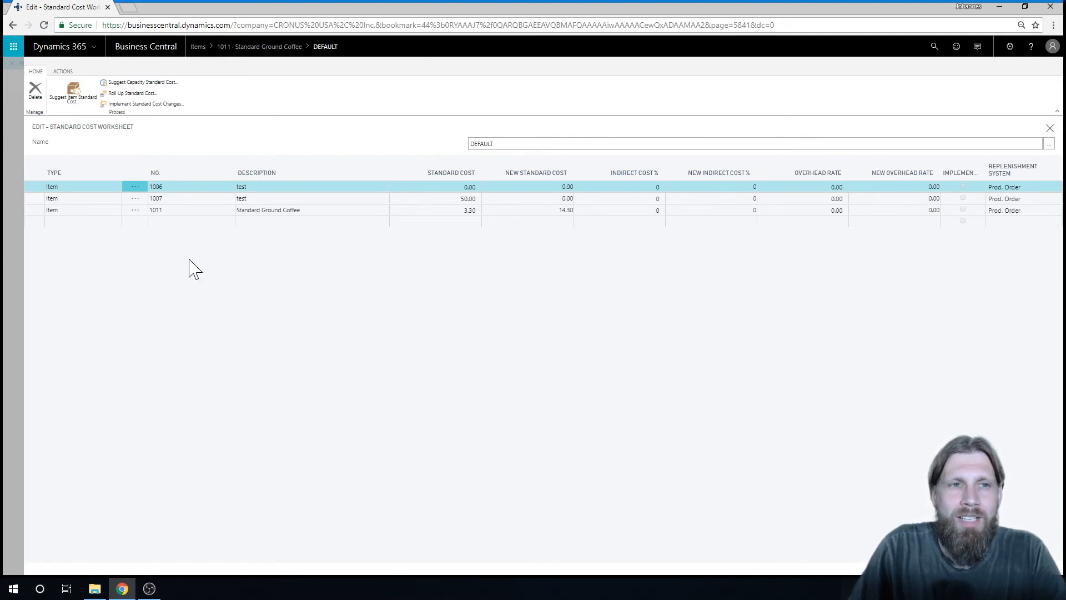
# Select all three worksheet lines and delete them, confirming the prompt.
pyautogui.click(135, 186)
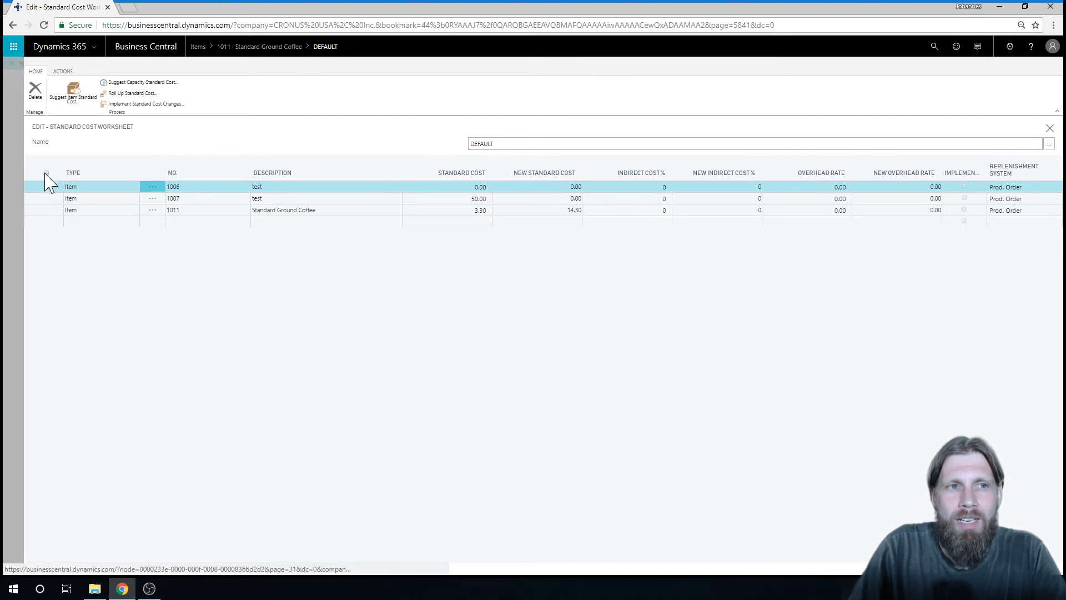
pyautogui.click(34, 89)
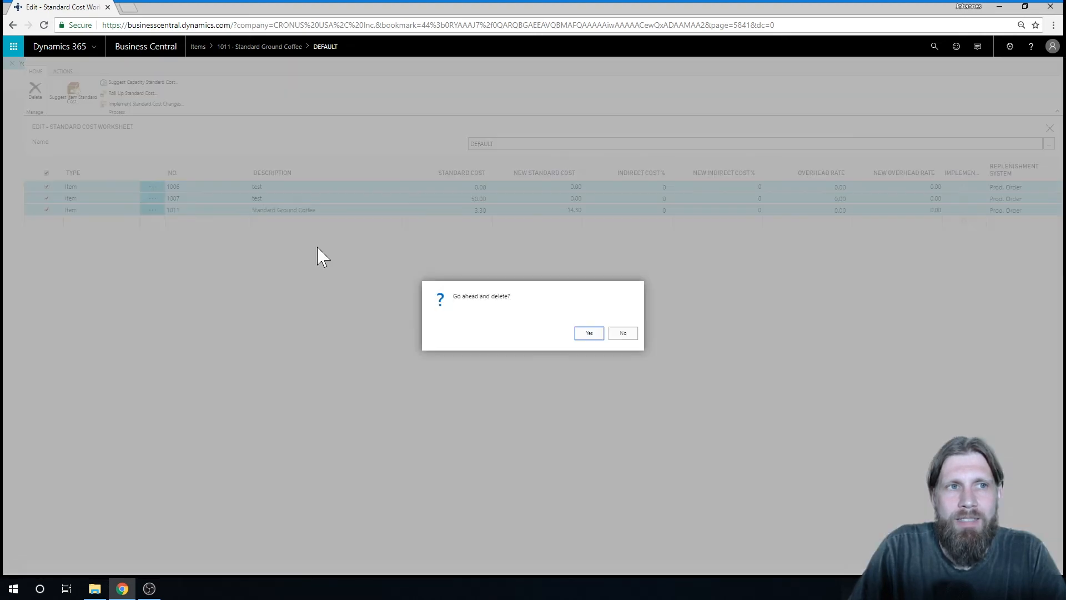
pyautogui.click(589, 333)
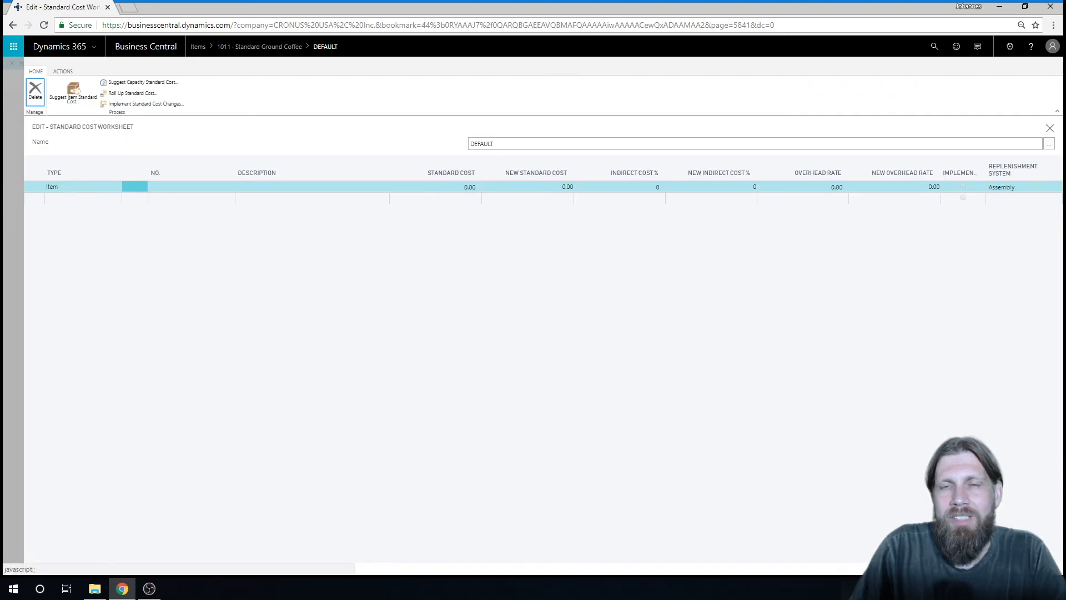
pyautogui.moveTo(352, 297)
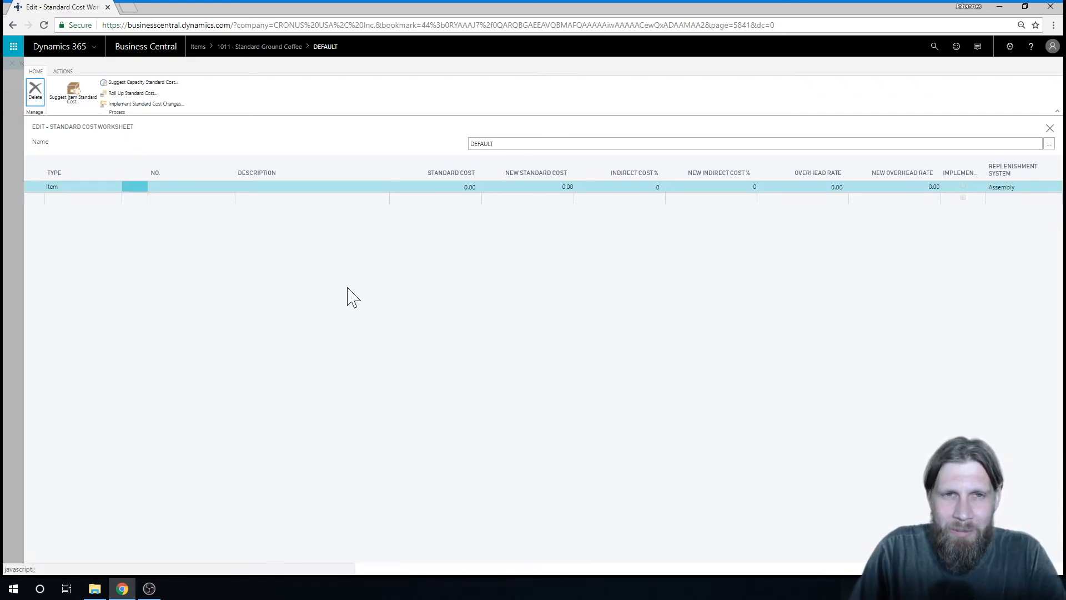
pyautogui.moveTo(327, 160)
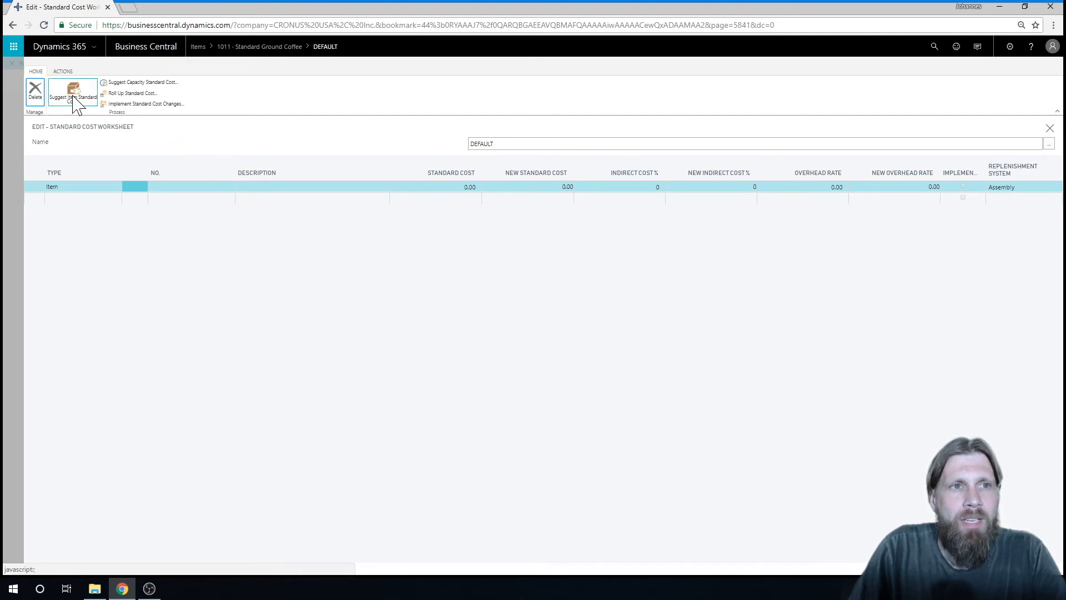
# Suggest Item Standard Cost filtered to item 1011, adding its 3.30 line.
pyautogui.click(74, 92)
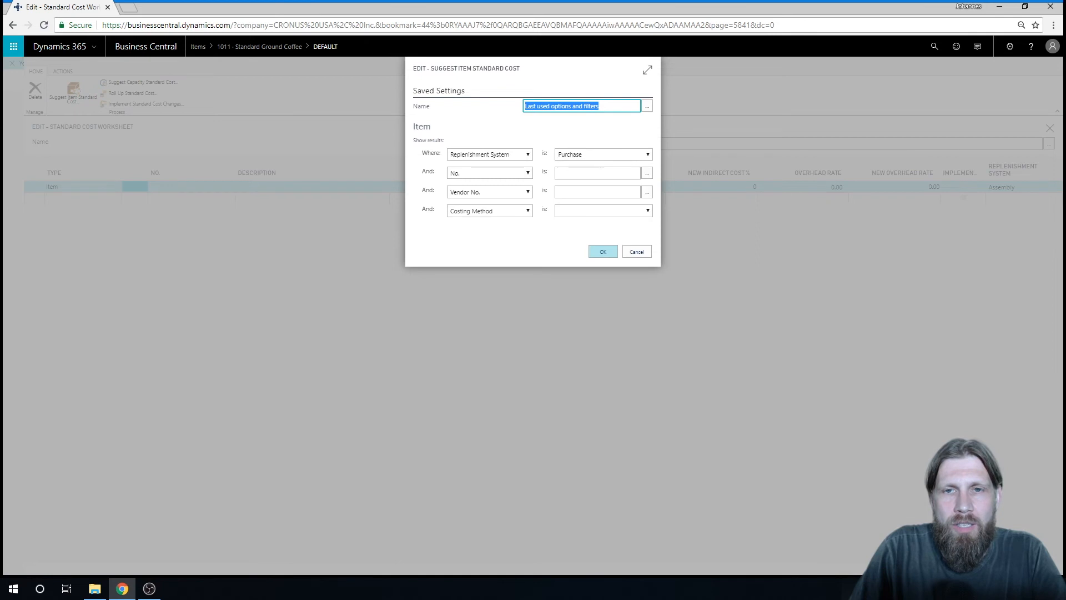
pyautogui.click(598, 172)
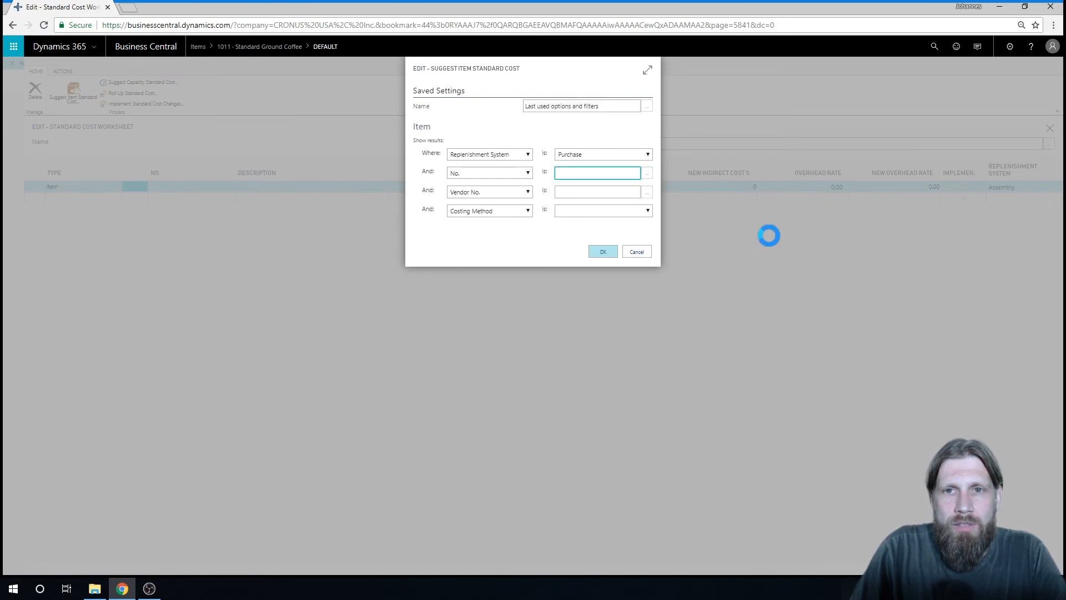
pyautogui.click(598, 174)
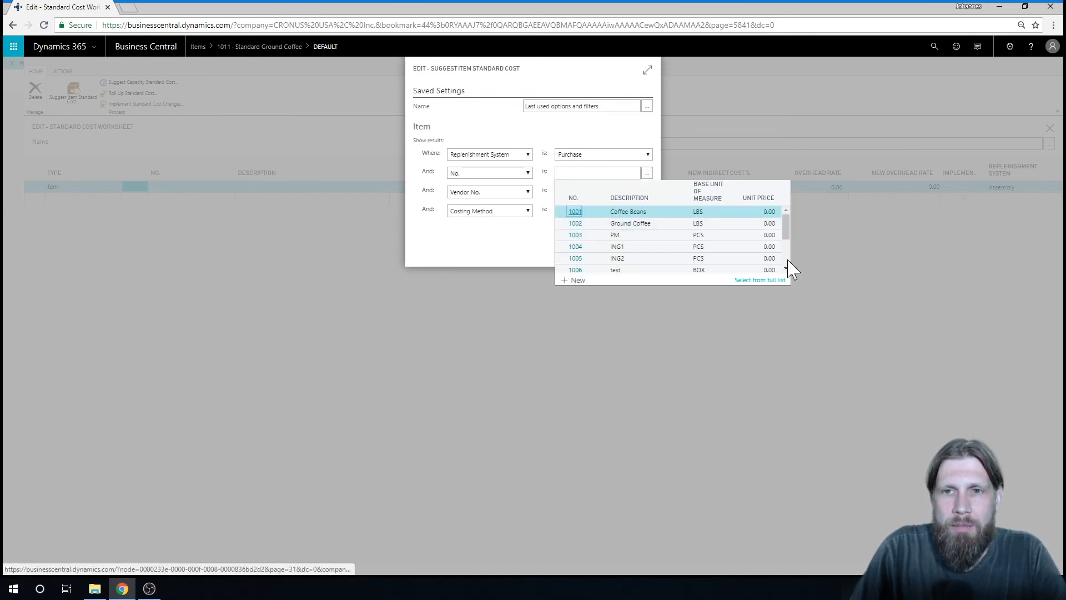
pyautogui.write('1010')
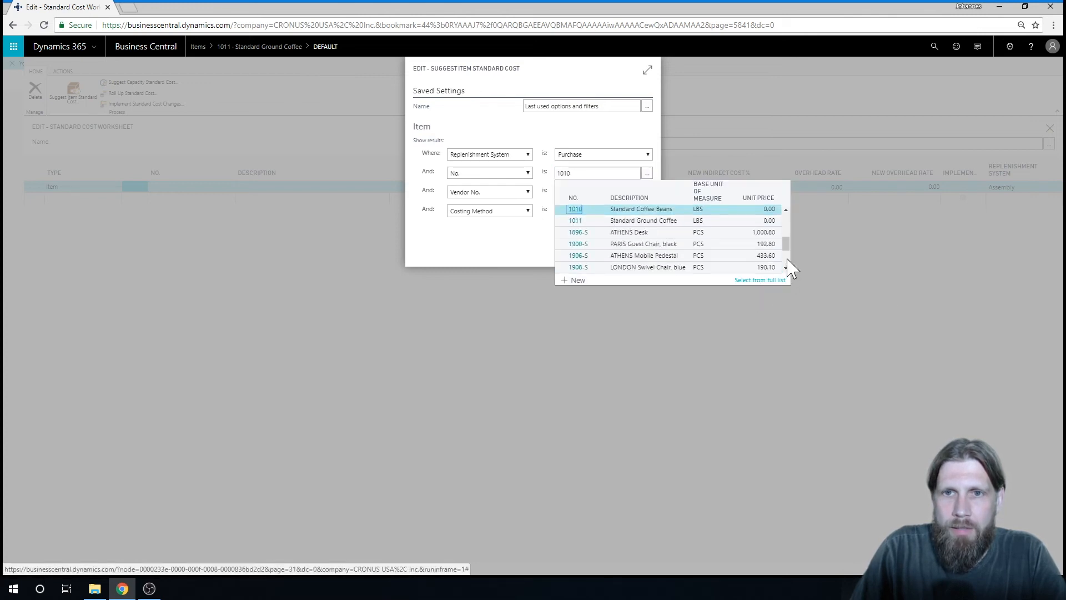
pyautogui.click(576, 220)
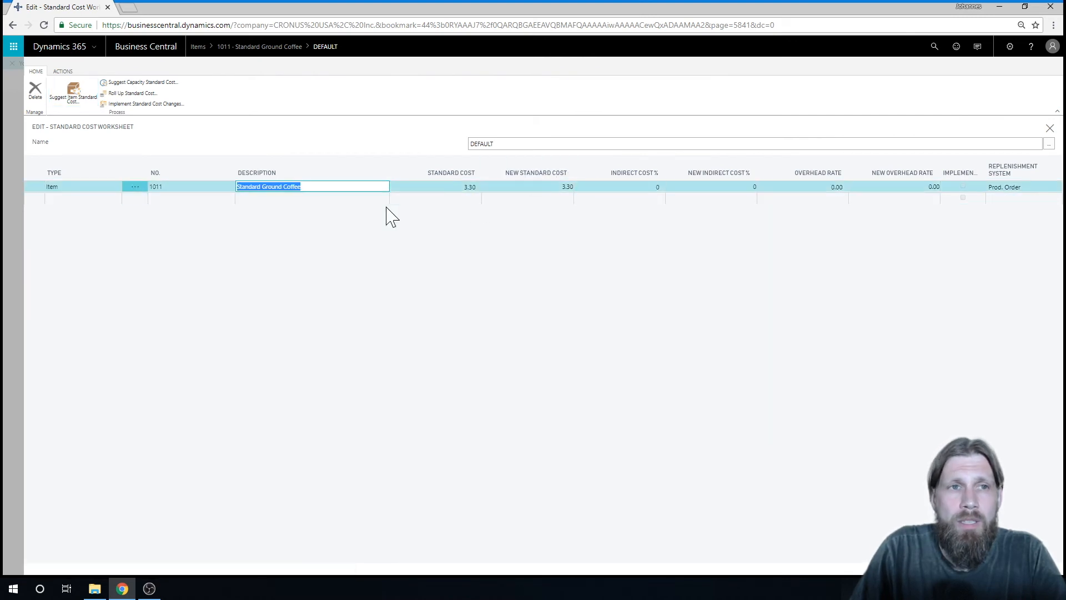
# Roll Up Standard Cost with Costing Method Standard, giving new standard cost 4.30.
pyautogui.click(131, 93)
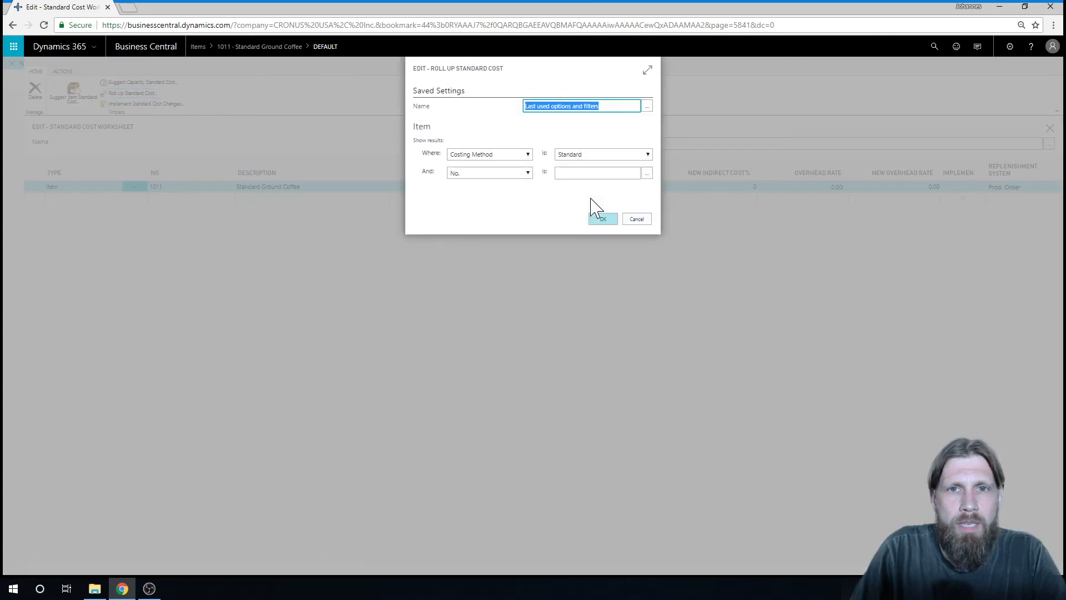
pyautogui.moveTo(640, 166)
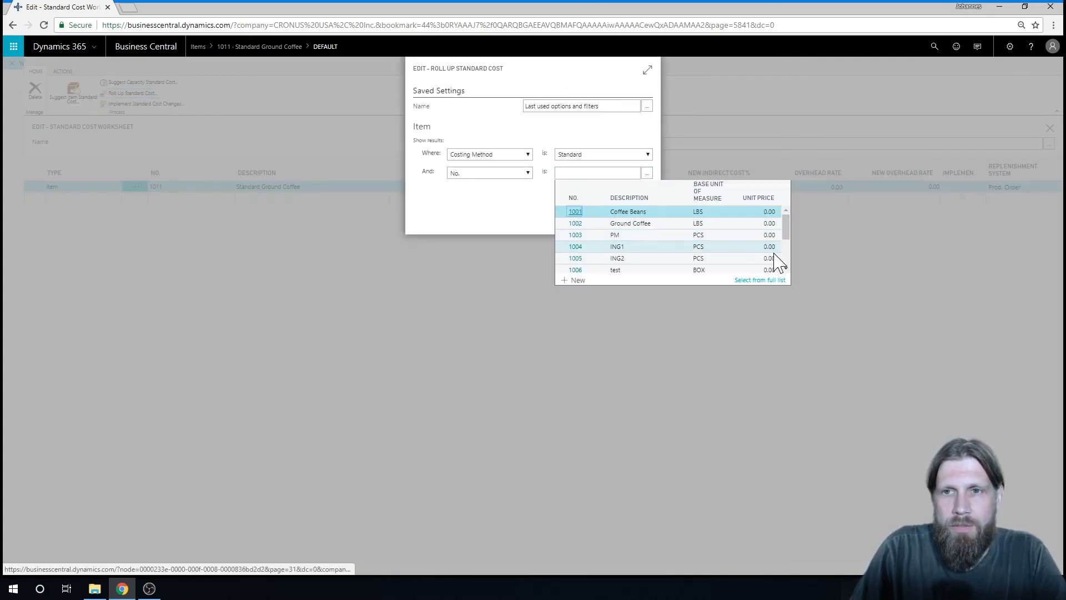
pyautogui.scroll(-3)
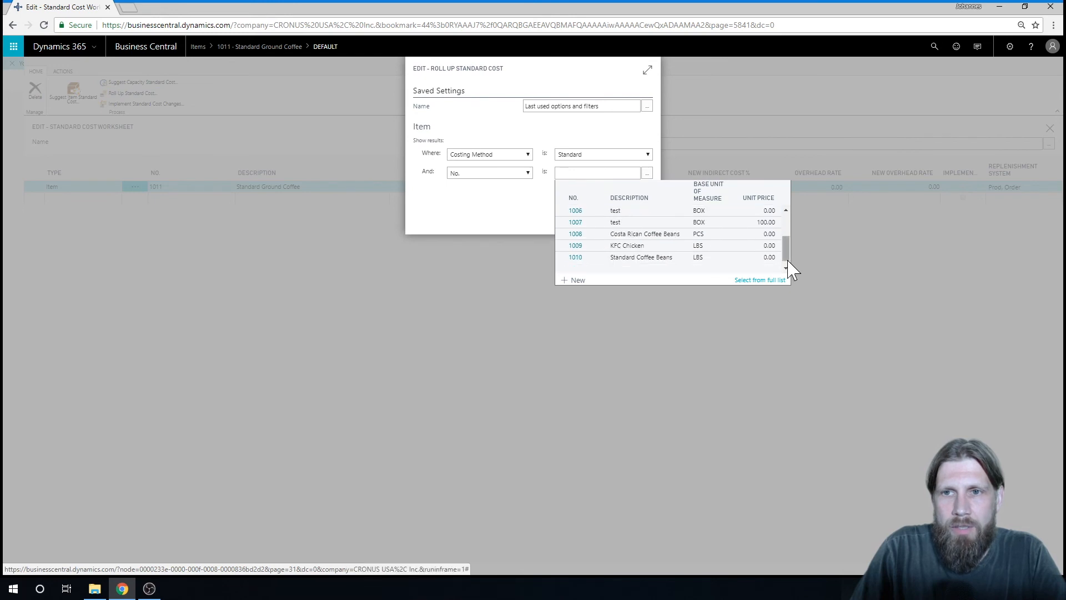
pyautogui.scroll(-3)
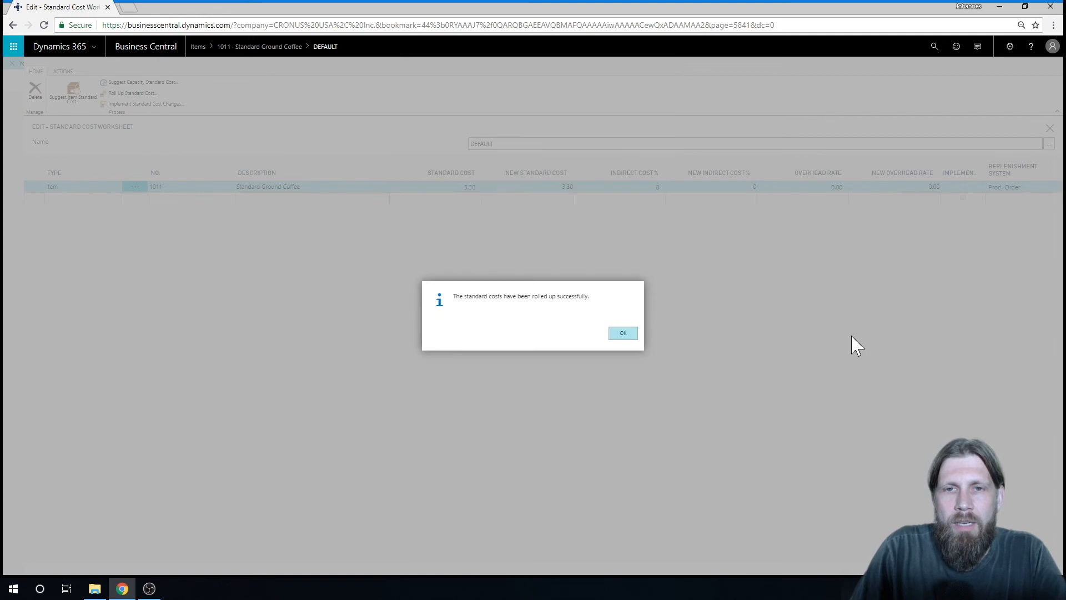
pyautogui.click(622, 332)
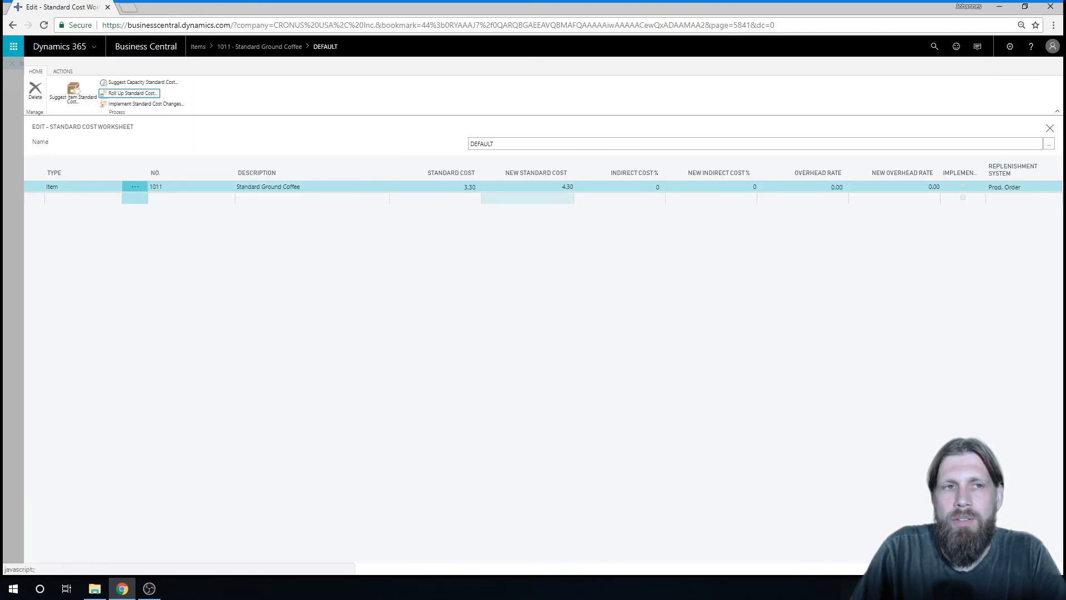
pyautogui.moveTo(160, 103)
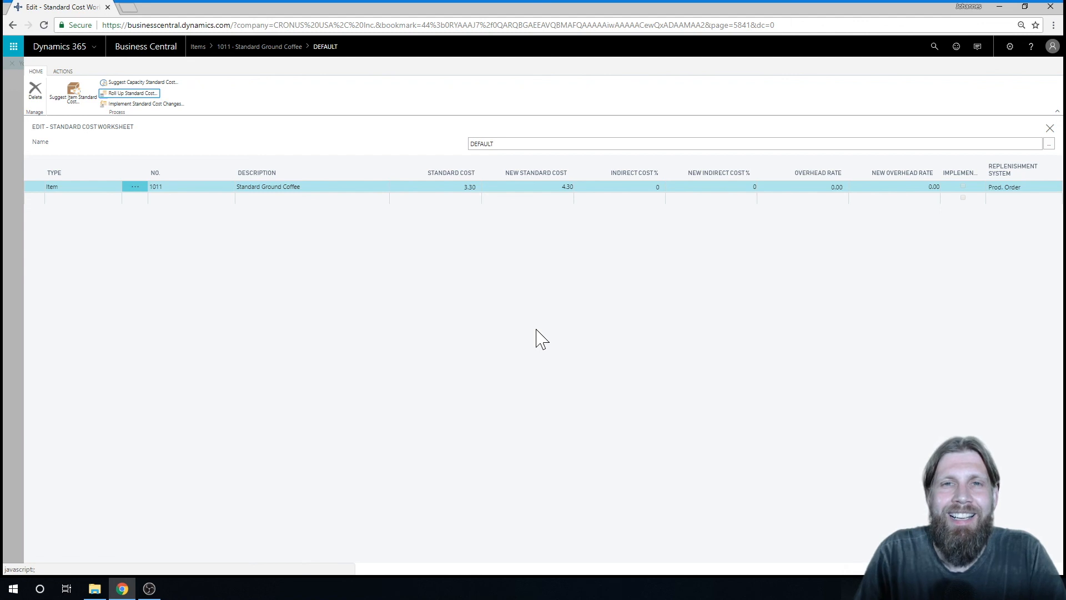
pyautogui.moveTo(577, 389)
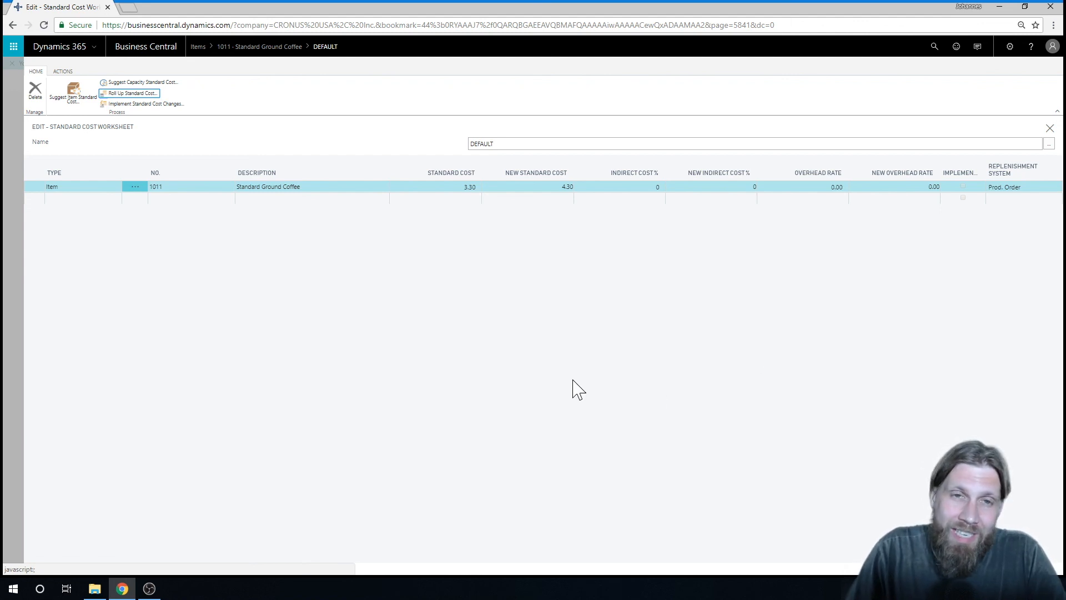
pyautogui.moveTo(712, 359)
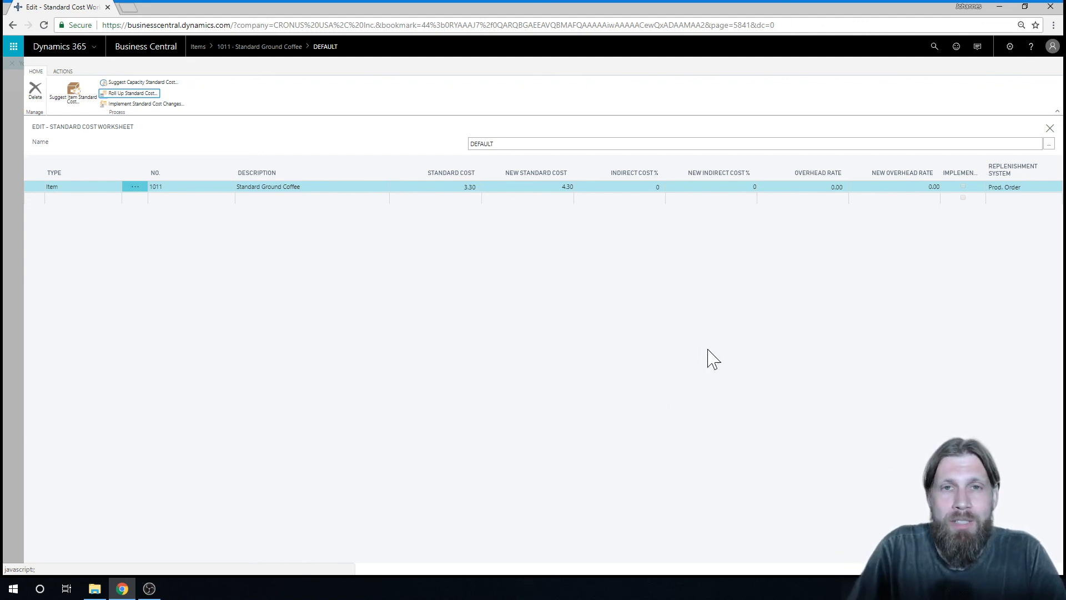